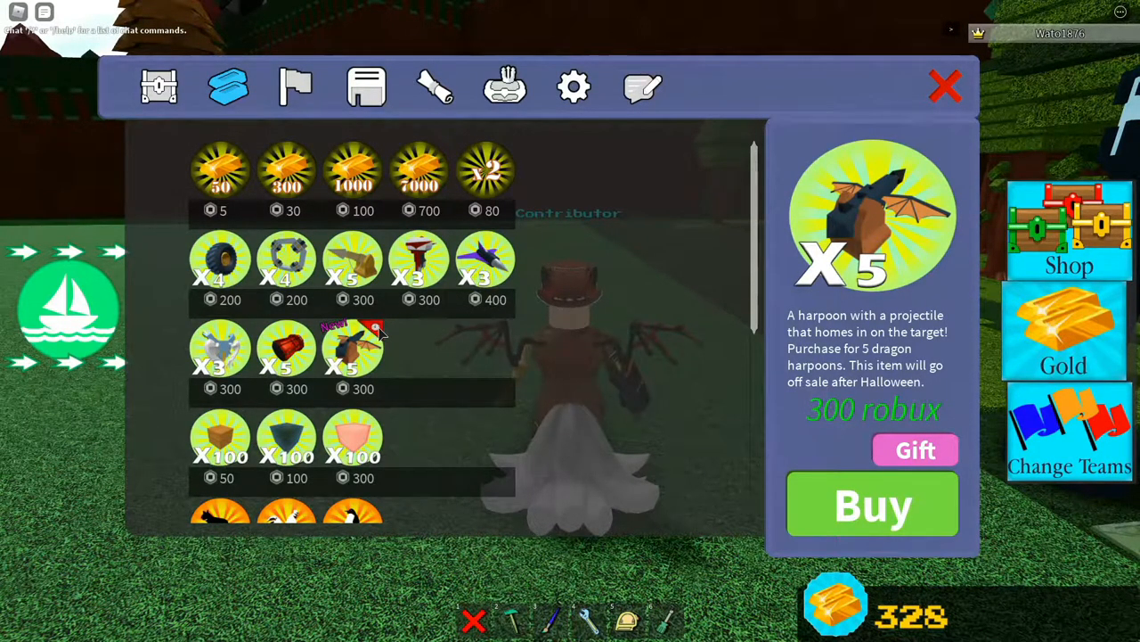
pyautogui.moveTo(454, 372)
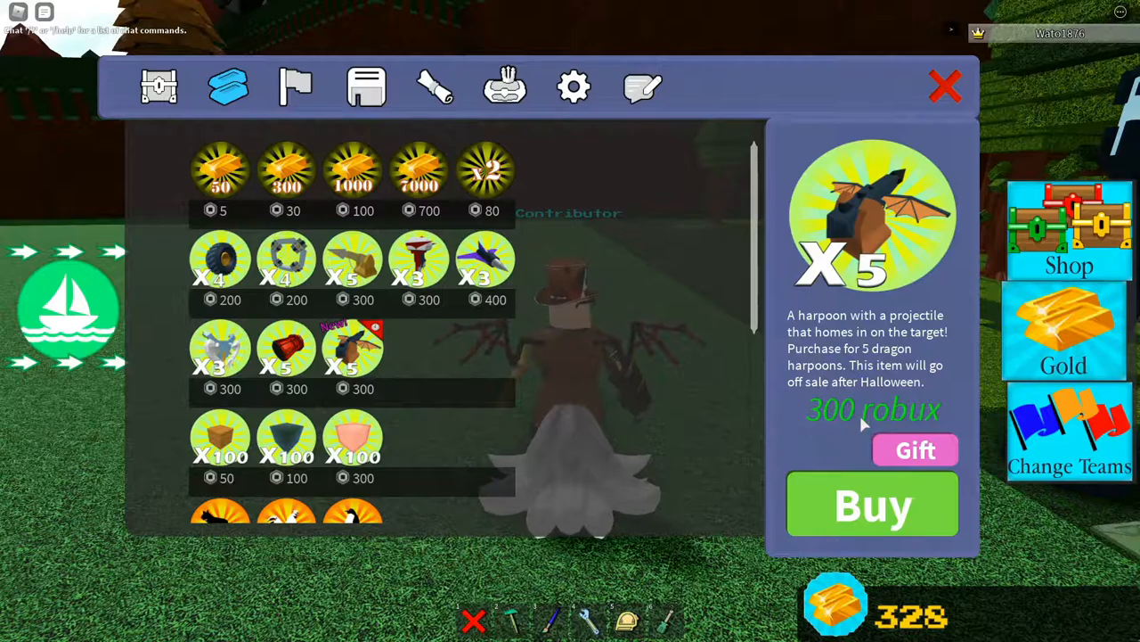
# Step: Bring up the Gift option for the X5 dragon harpoon pack at 450 robux
pyautogui.click(916, 449)
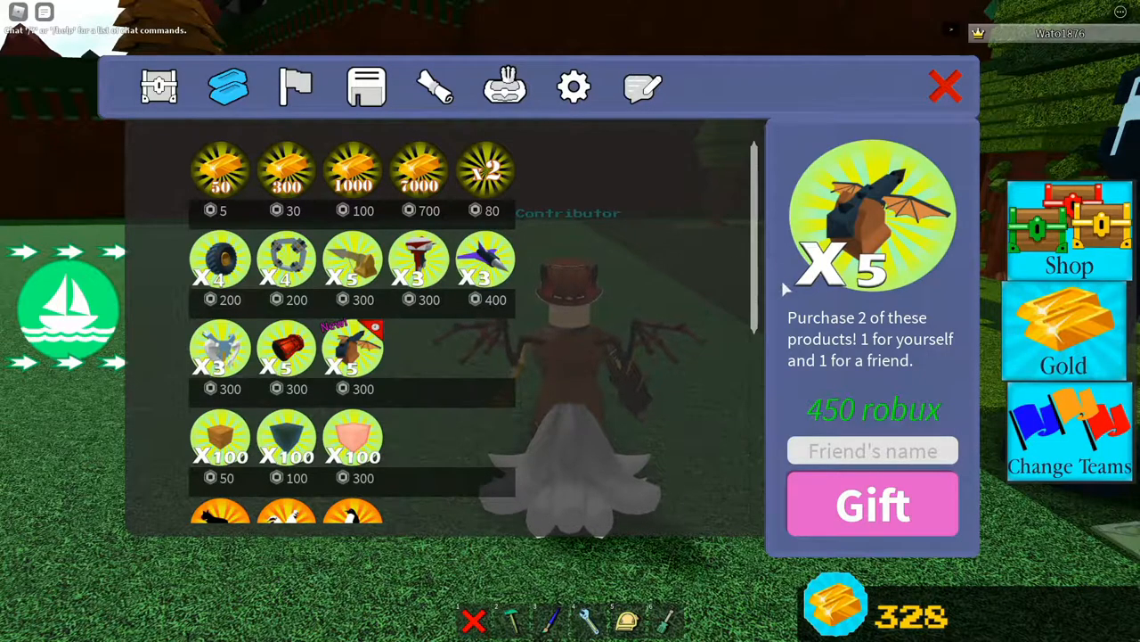
pyautogui.click(945, 85)
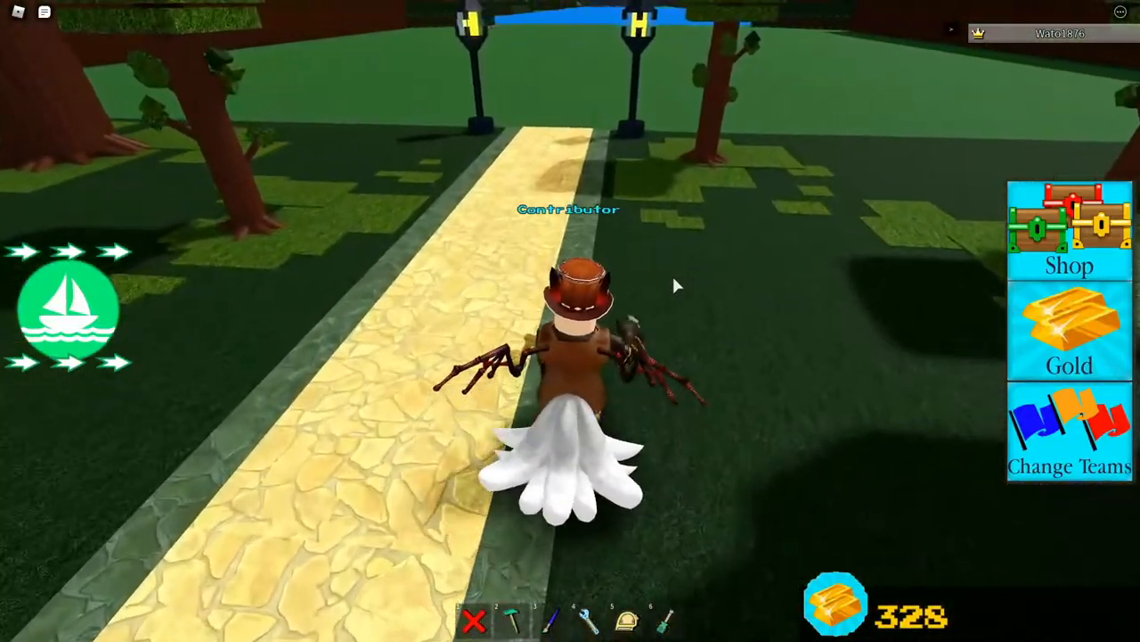
pyautogui.moveTo(659, 286)
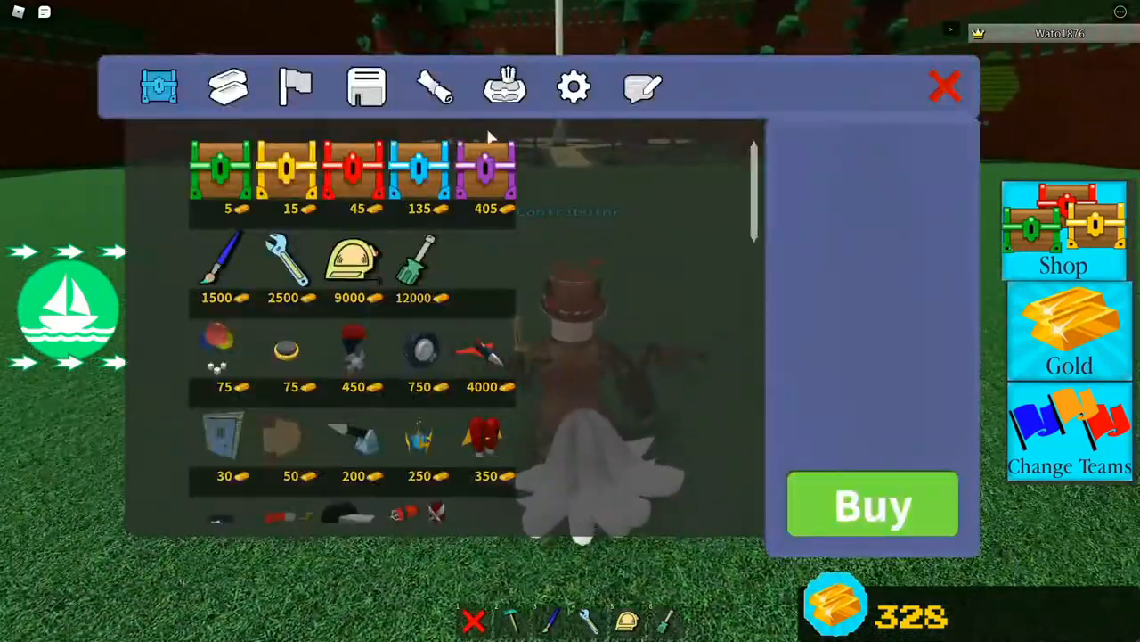
# Step: Load the ESCAPE ROOM v2 saved build from the Save list and adjust the Settings menu
pyautogui.click(365, 86)
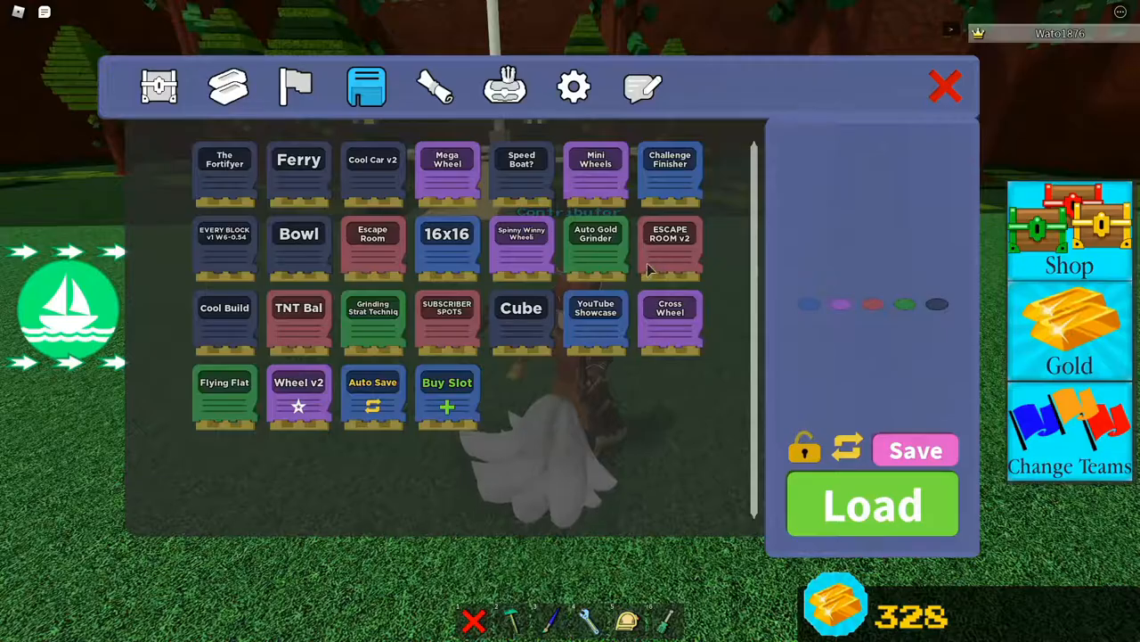
pyautogui.click(670, 250)
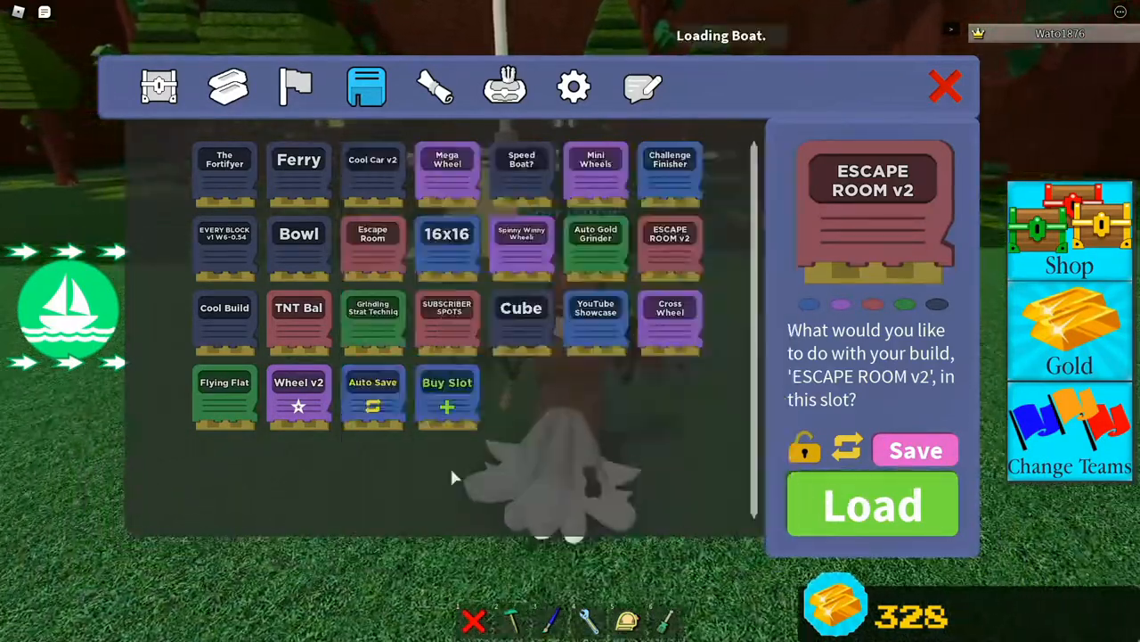
pyautogui.click(944, 85)
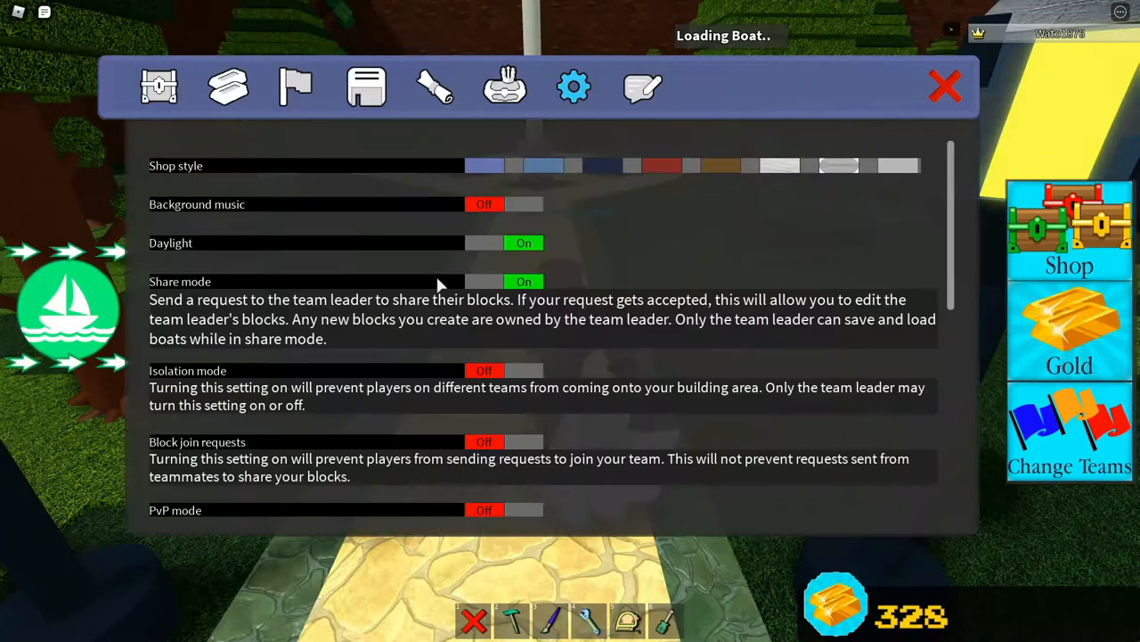
pyautogui.scroll(-3)
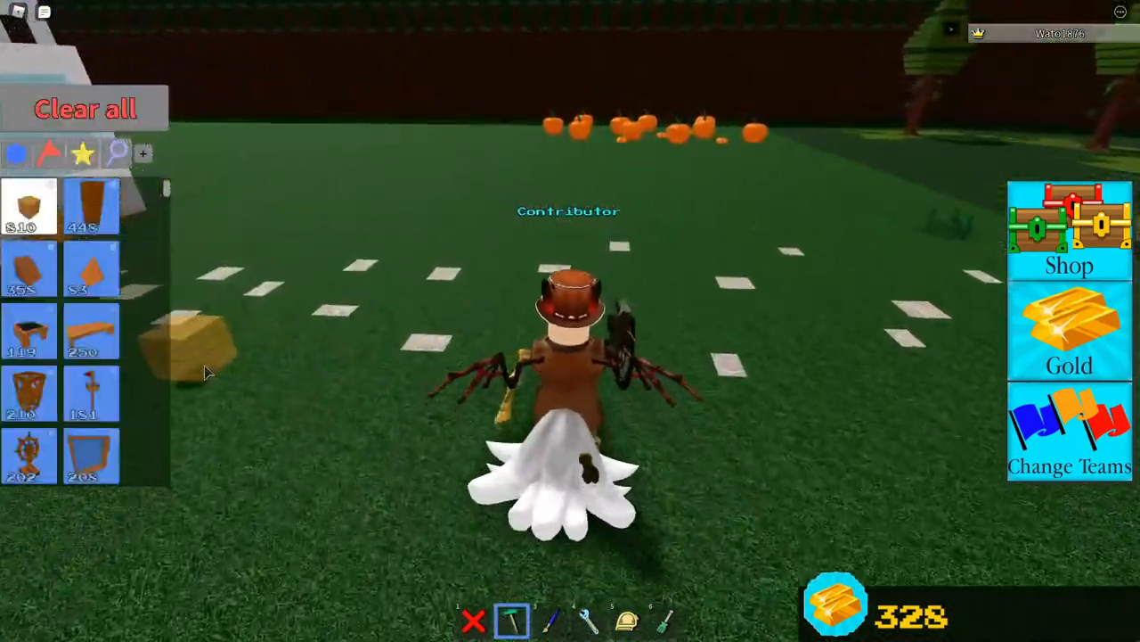
# Step: Scroll the block inventory and walk the plot past the pumpkins toward the pine trees
pyautogui.scroll(-3)
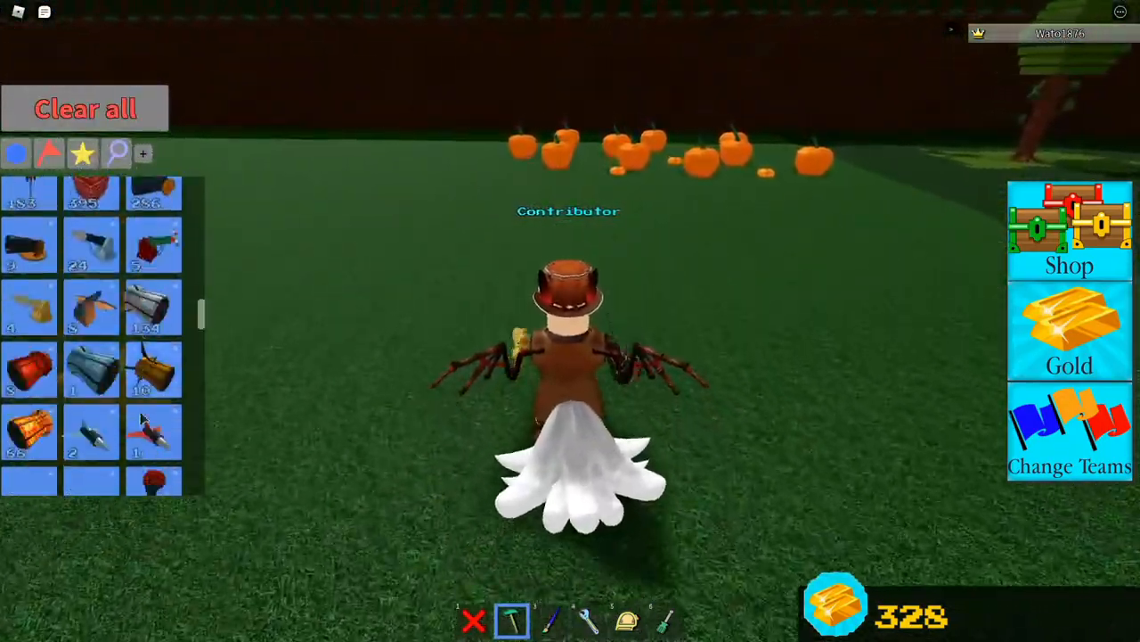
pyautogui.scroll(-3)
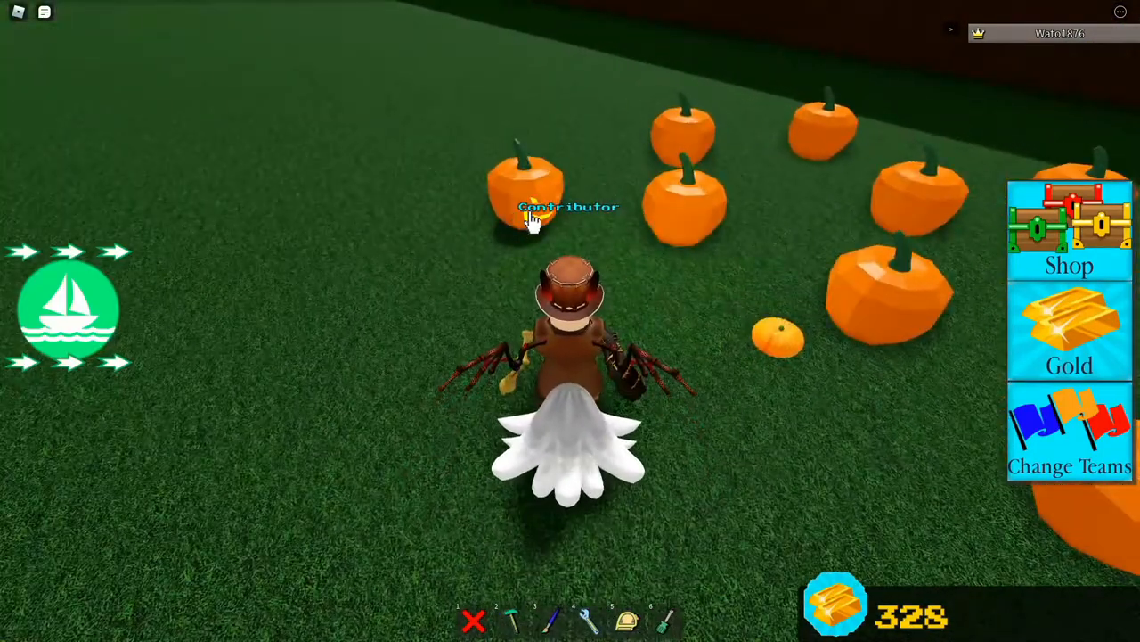
pyautogui.click(514, 618)
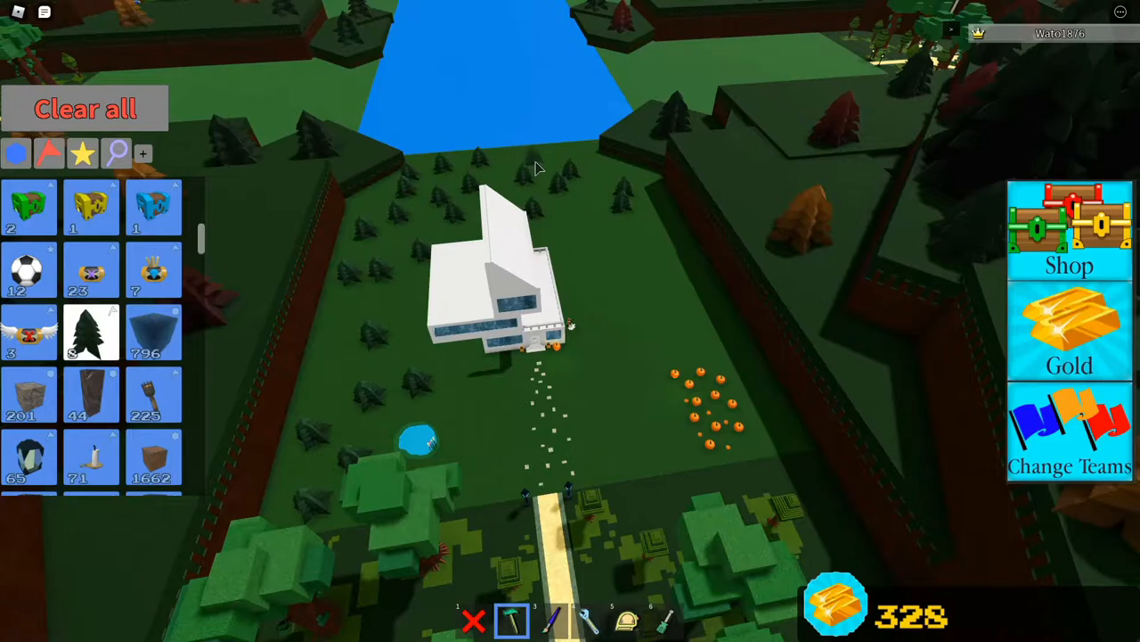
pyautogui.moveTo(572, 222)
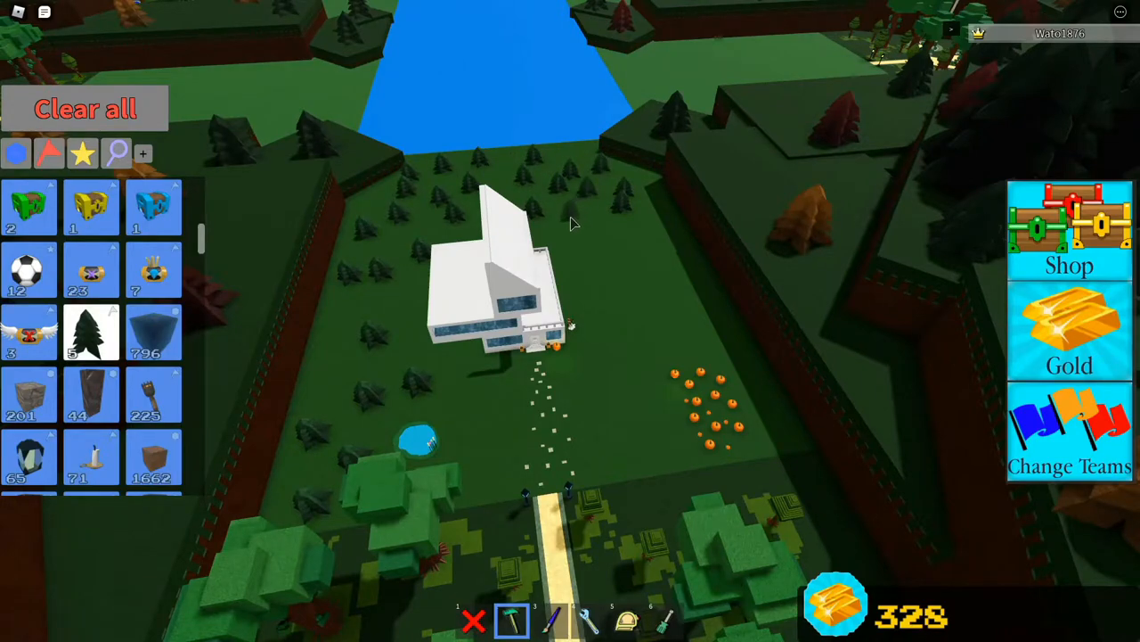
pyautogui.moveTo(660, 249)
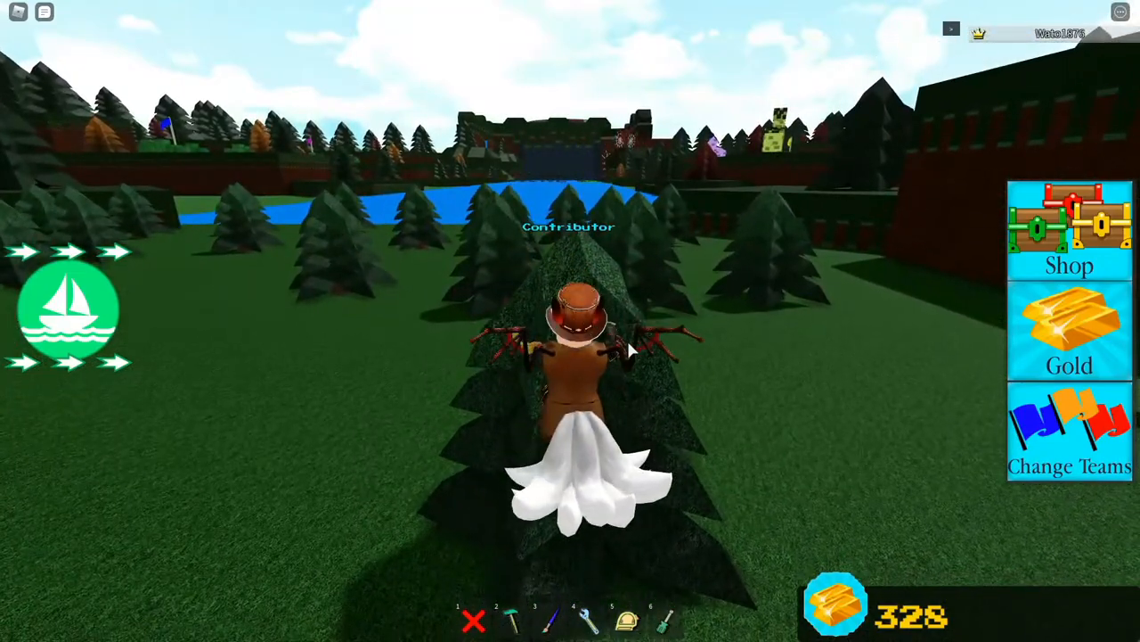
# Step: Switch from Roblox to the Discord window showing the Harkland 2 post
pyautogui.click(514, 620)
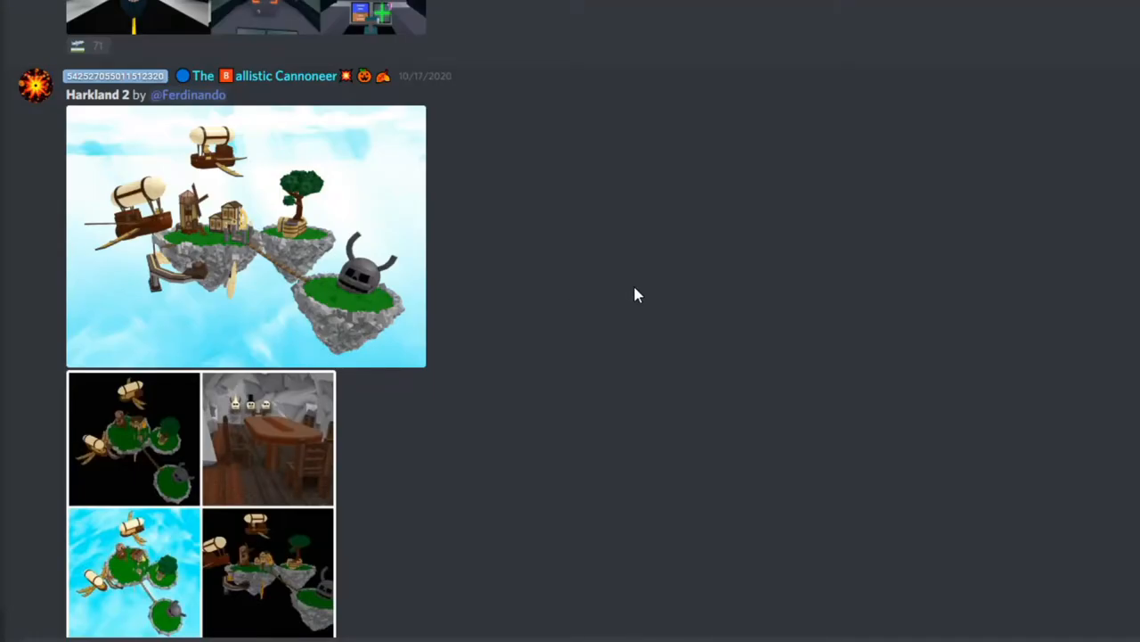
# Step: Scroll the Hall of Fame channel past Harkland 2 to the Santa Fe Super Chief 347 post
pyautogui.click(246, 235)
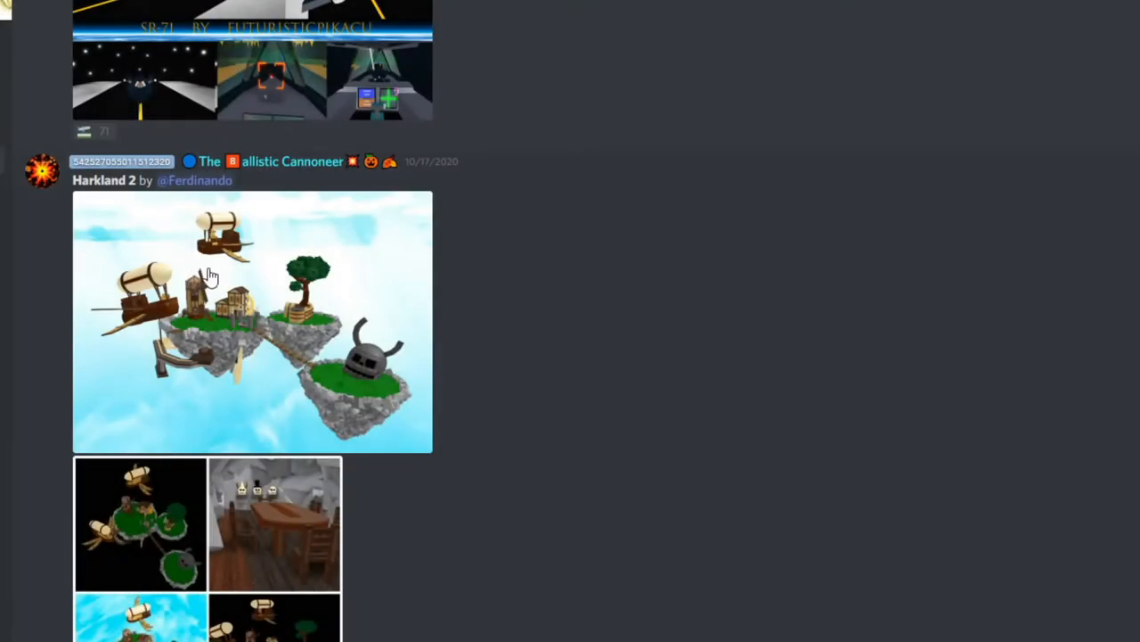
pyautogui.scroll(-3)
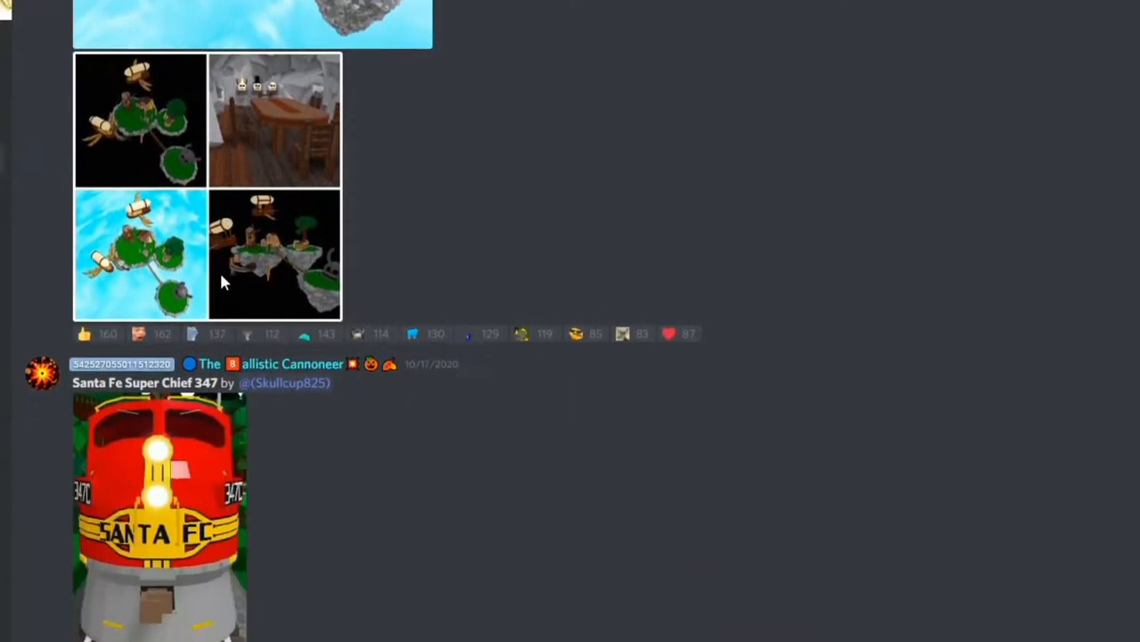
pyautogui.scroll(-3)
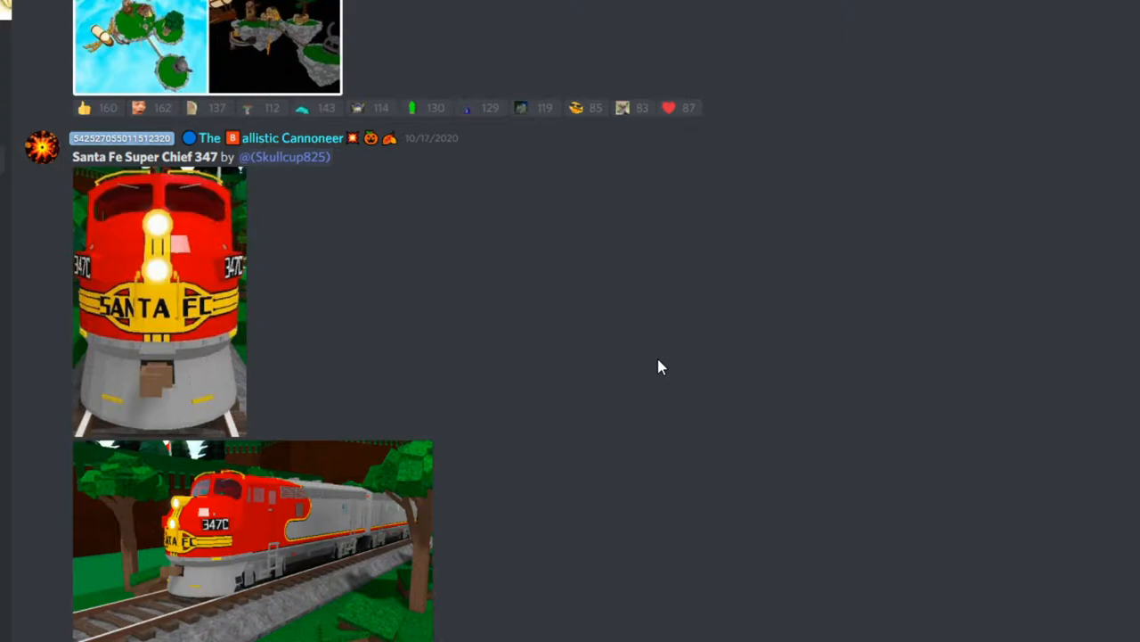
# Step: Enlarge the Santa Fe locomotive picture, then scroll on to the Halo from Starscape post
pyautogui.click(159, 303)
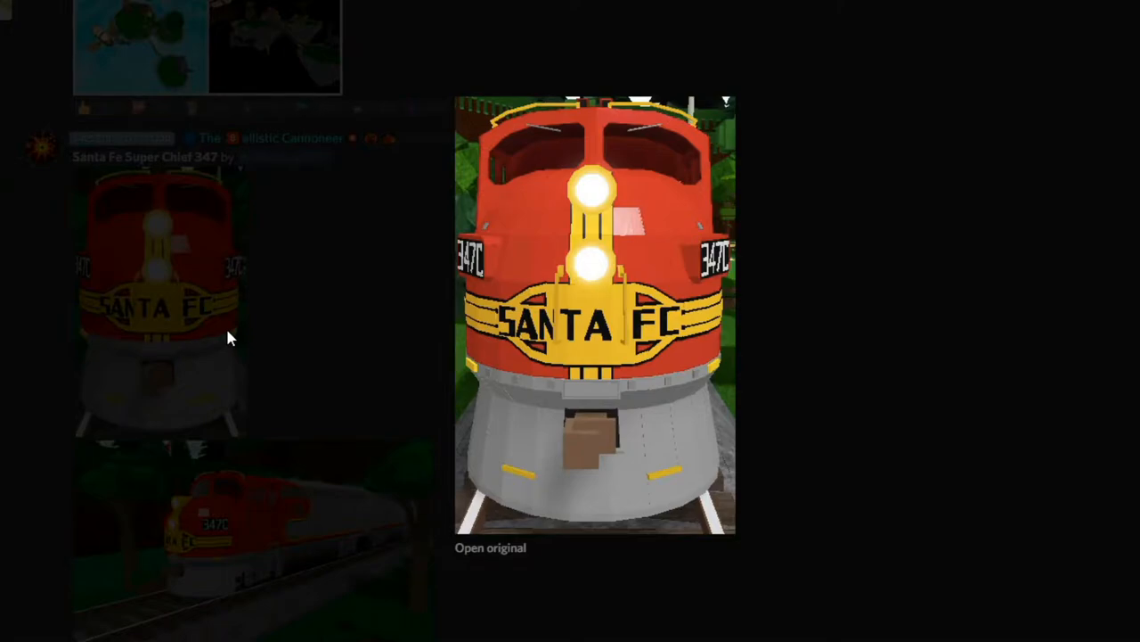
pyautogui.moveTo(646, 369)
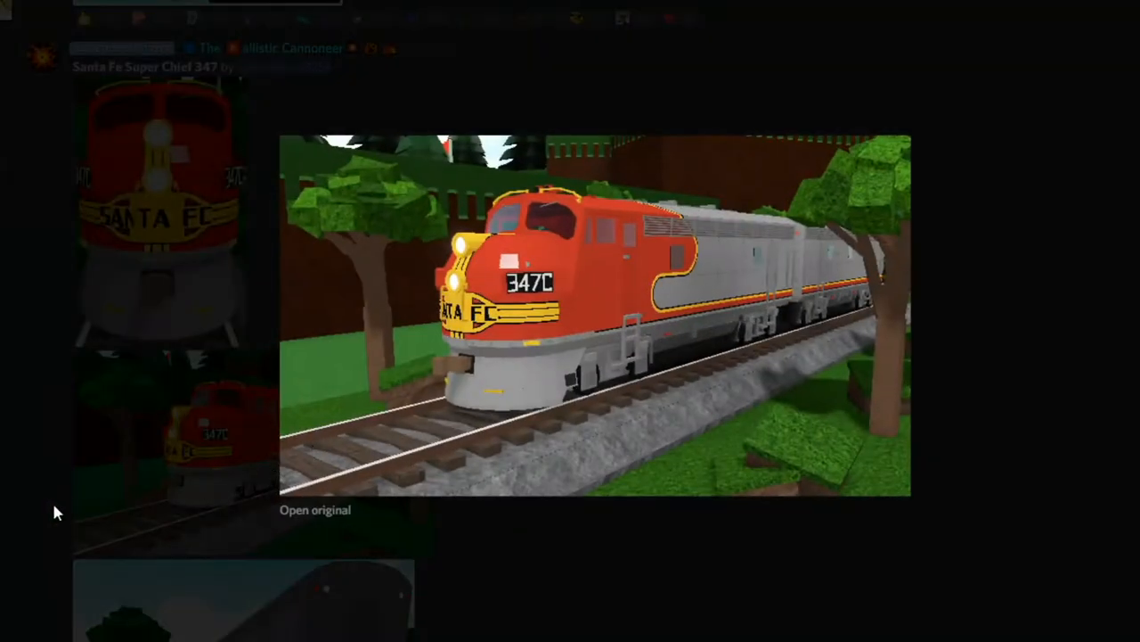
pyautogui.moveTo(474, 275)
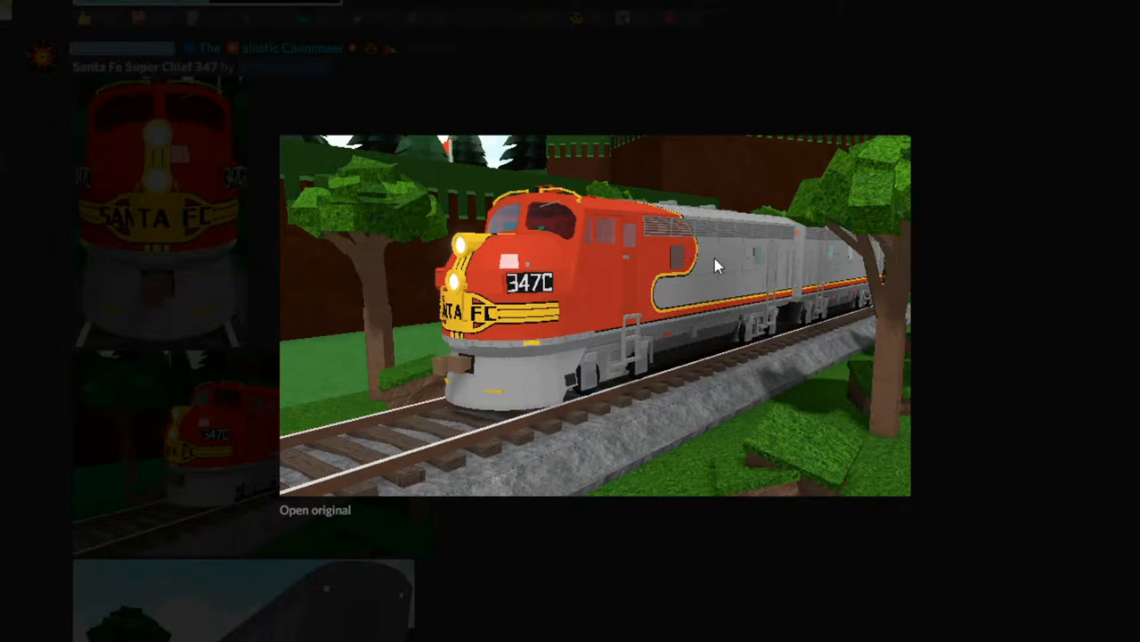
pyautogui.moveTo(175, 389)
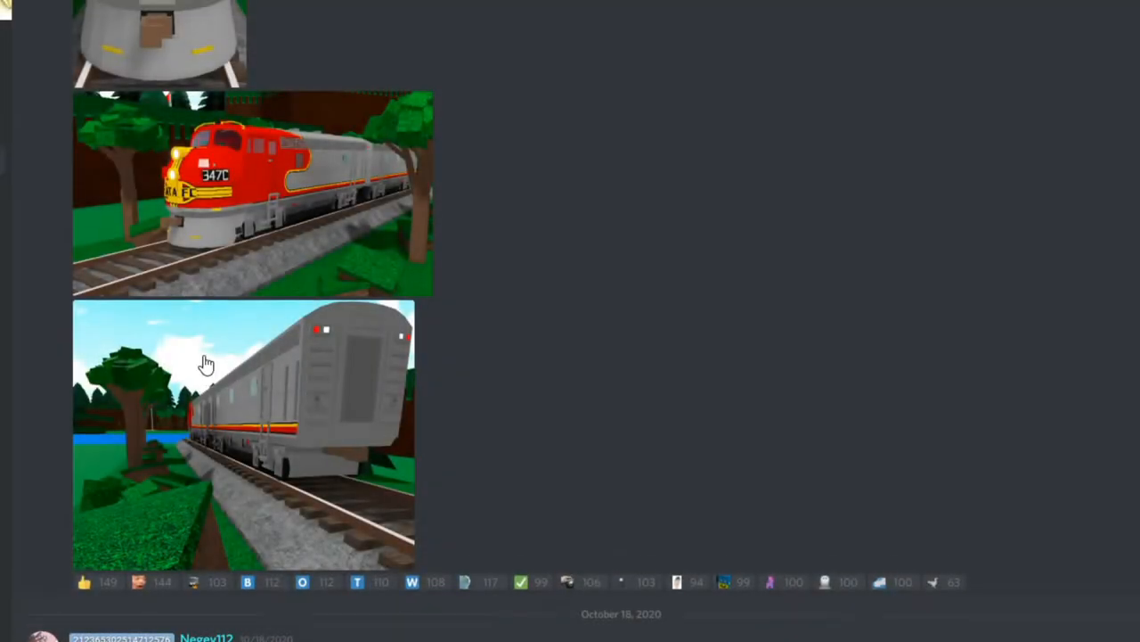
pyautogui.scroll(3)
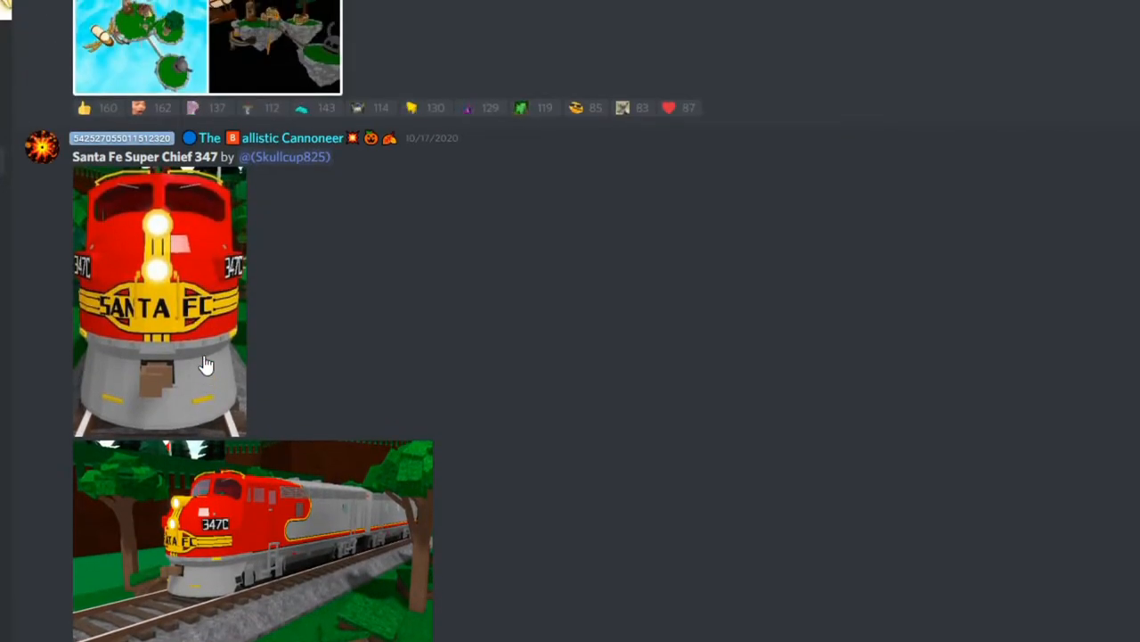
pyautogui.moveTo(225, 278)
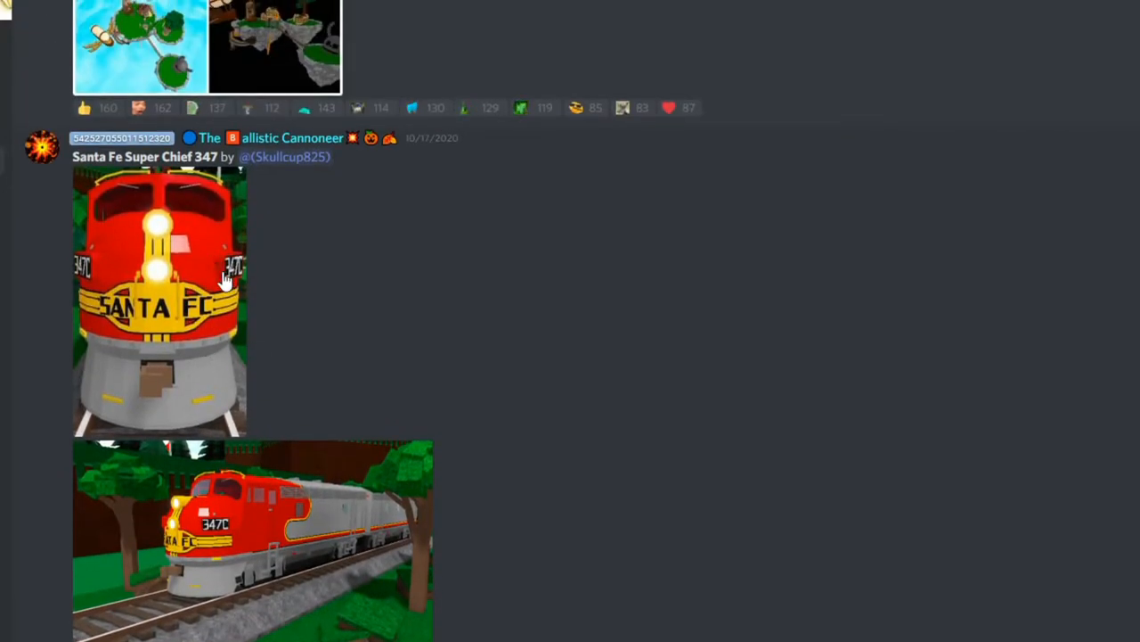
pyautogui.moveTo(460, 490)
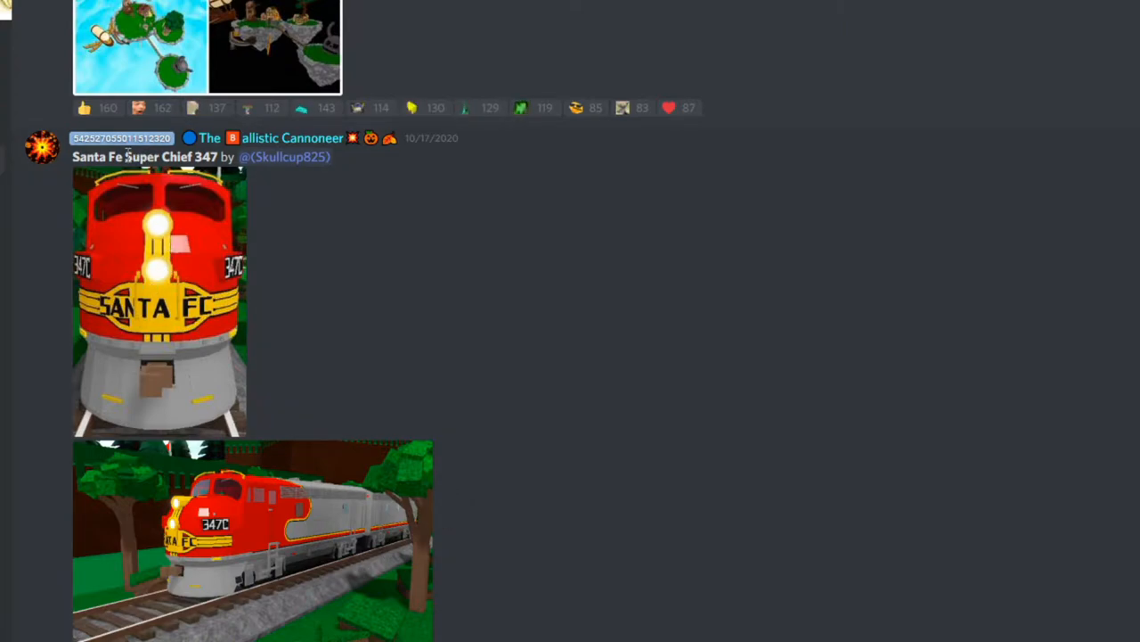
pyautogui.scroll(-3)
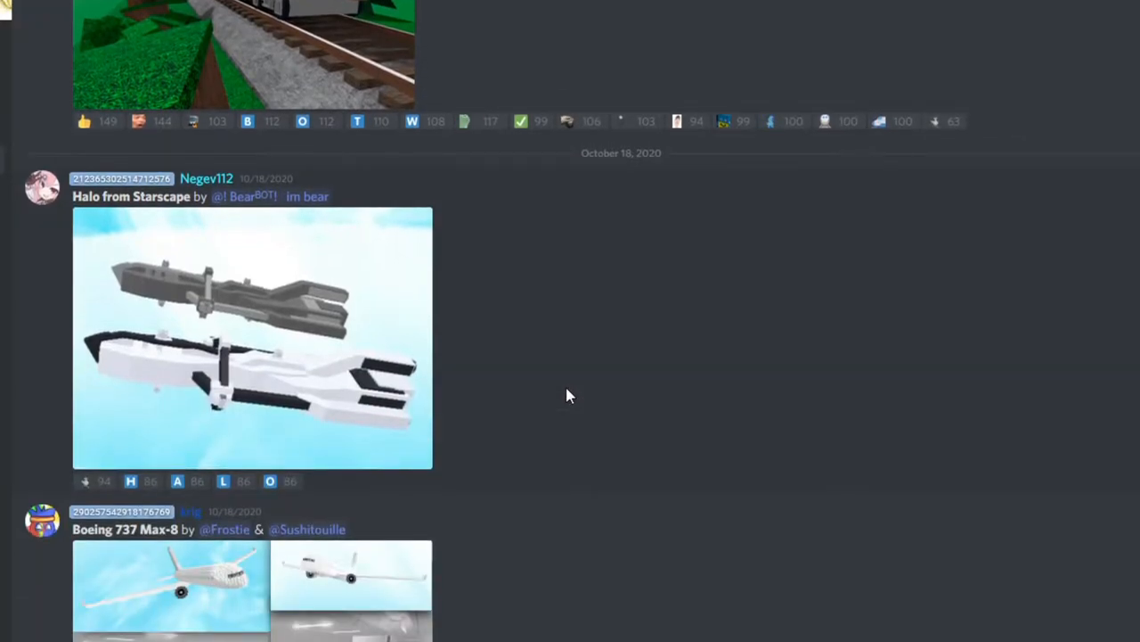
# Step: Enlarge the Halo from Starscape picture, then the Boeing 737 Max-8 collage below it
pyautogui.click(253, 337)
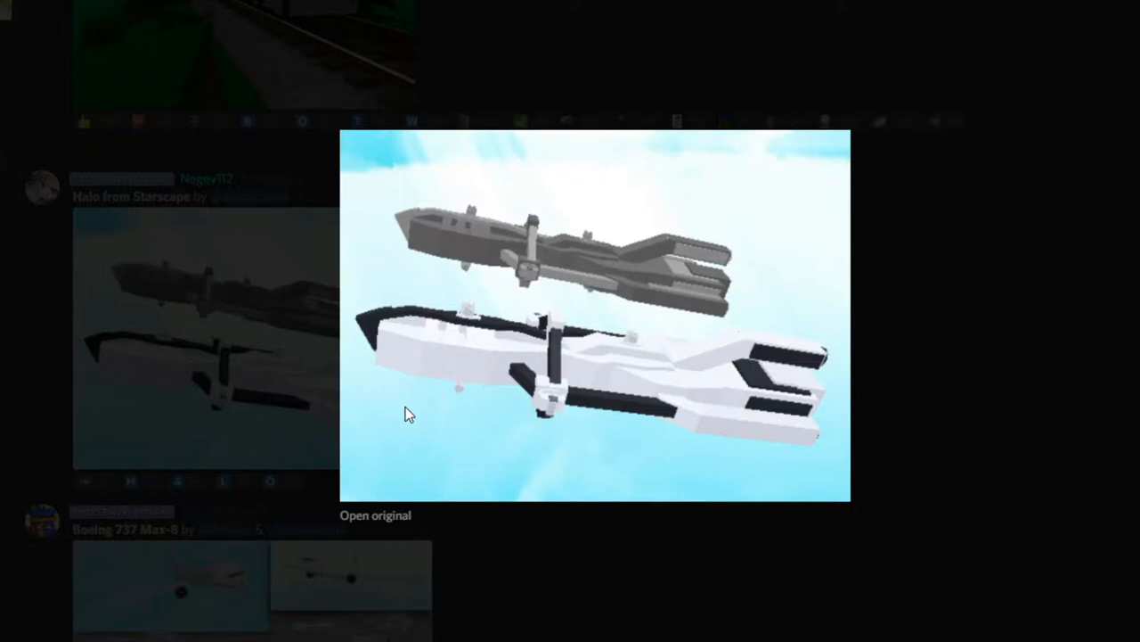
pyautogui.moveTo(196, 347)
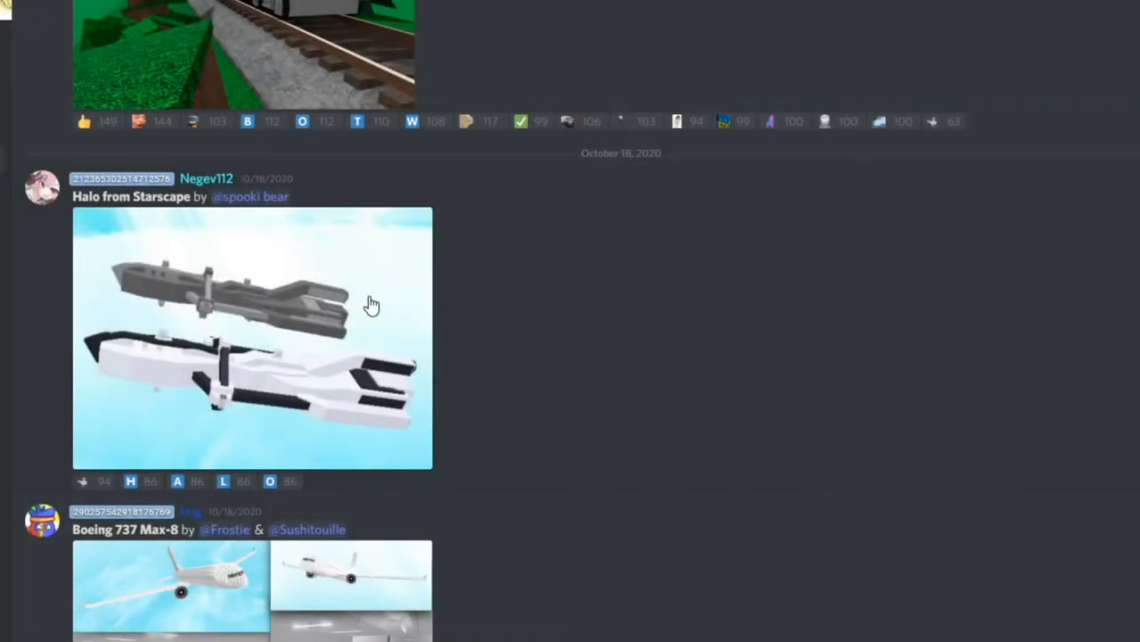
pyautogui.scroll(-3)
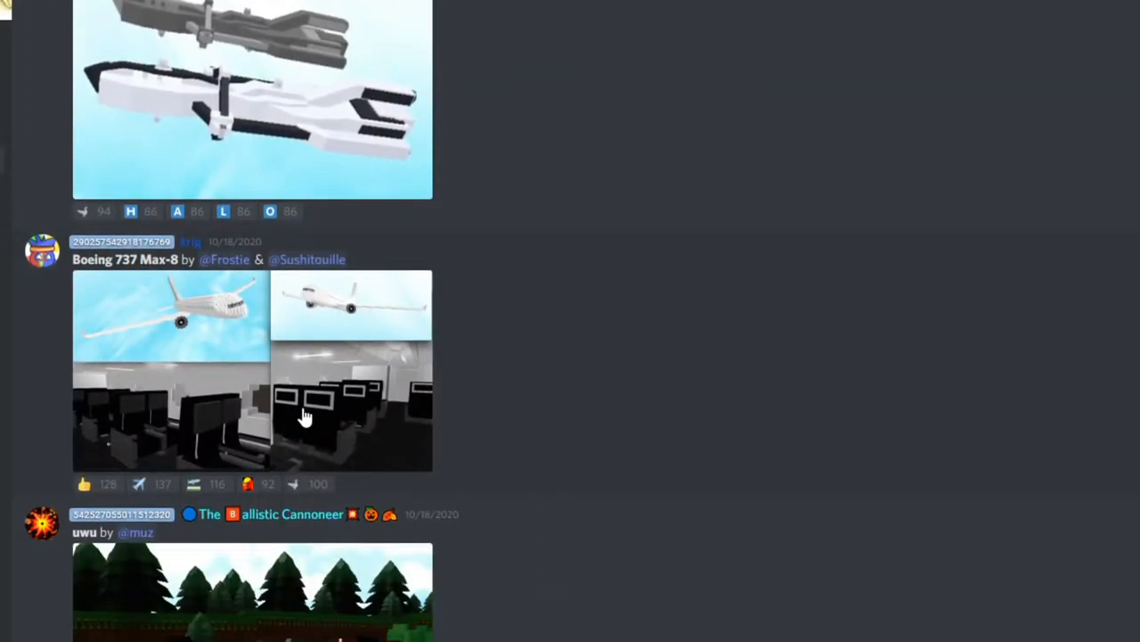
pyautogui.click(303, 414)
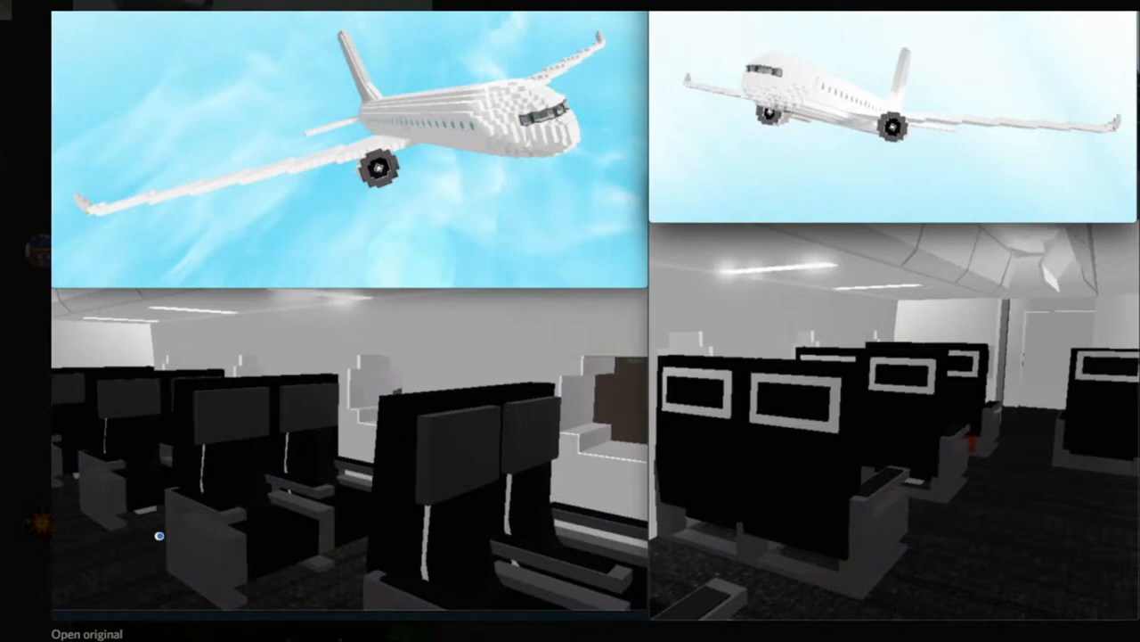
pyautogui.moveTo(35, 632)
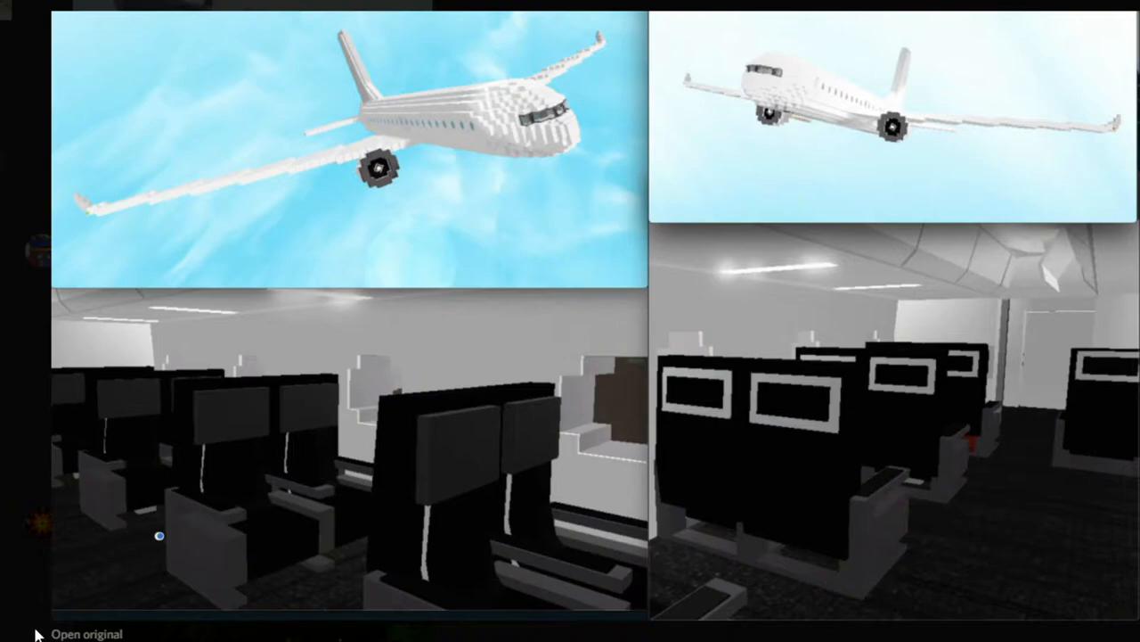
pyautogui.moveTo(38, 634)
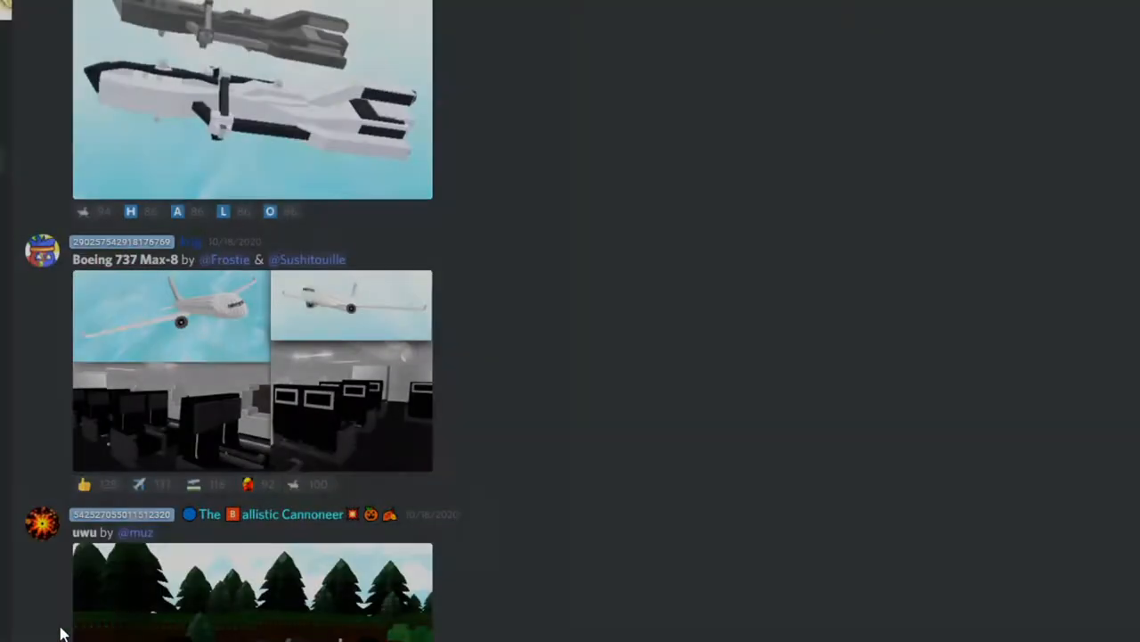
# Step: Enlarge the uwu steam train picture and close it back to the channel
pyautogui.scroll(-3)
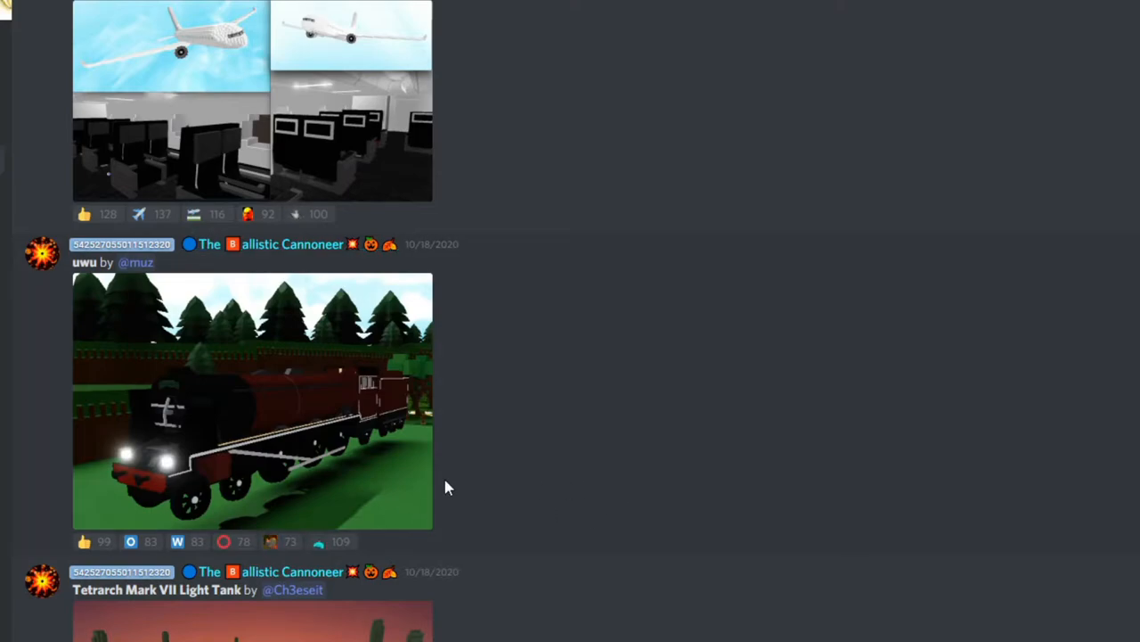
pyautogui.click(253, 399)
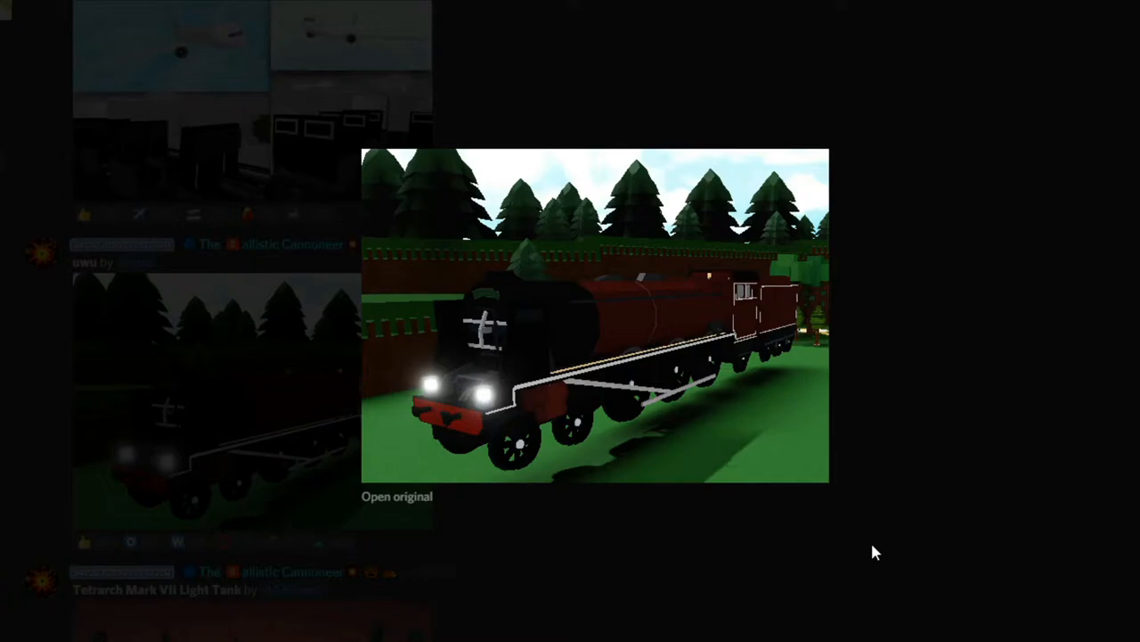
pyautogui.click(874, 552)
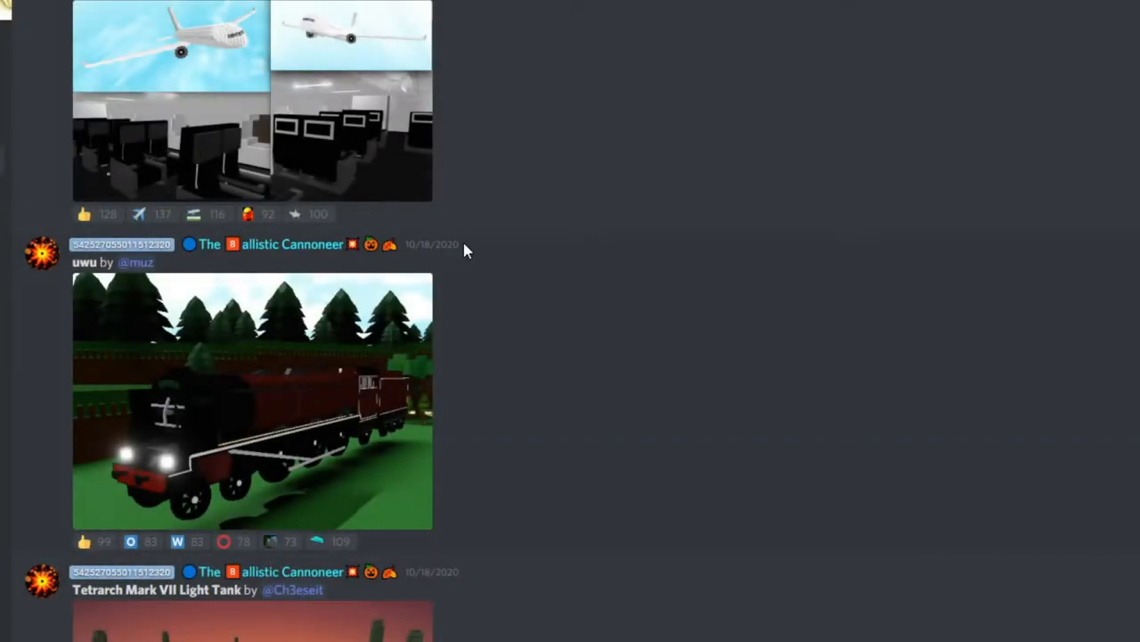
pyautogui.moveTo(499, 260)
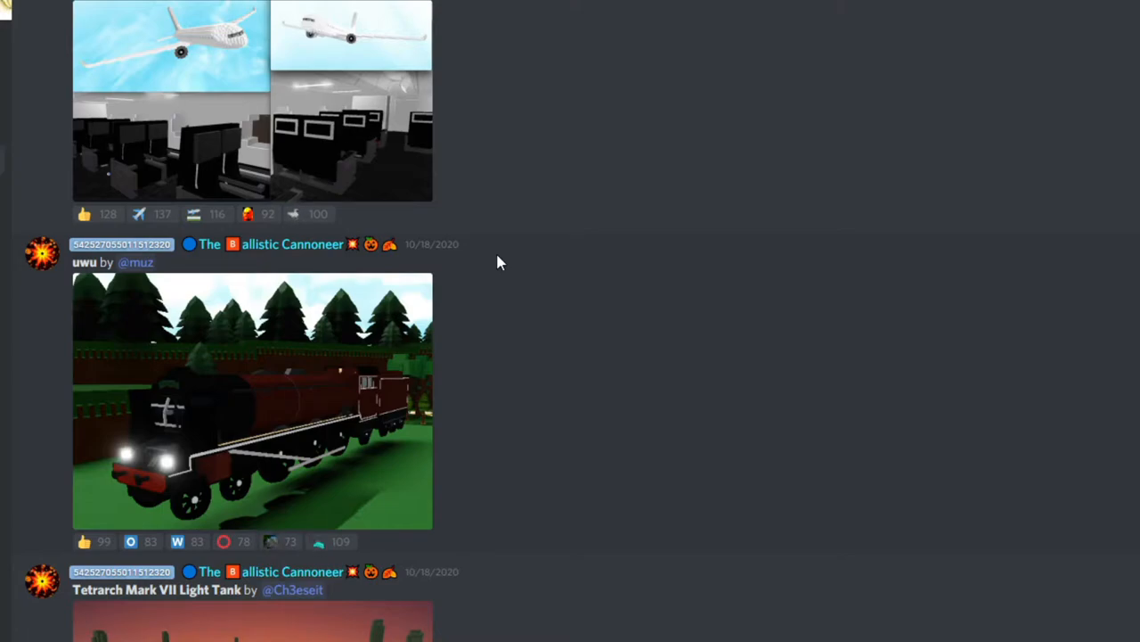
# Step: Scroll through the Tetrarch Mark VII Light Tank post and enlarge its first picture
pyautogui.scroll(-3)
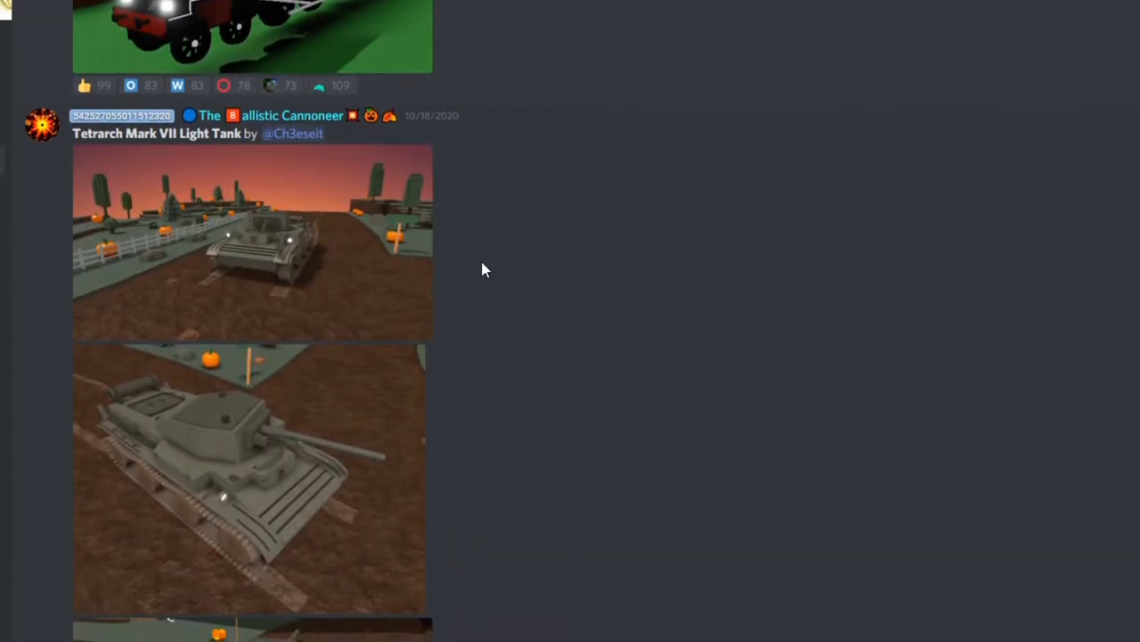
pyautogui.scroll(-3)
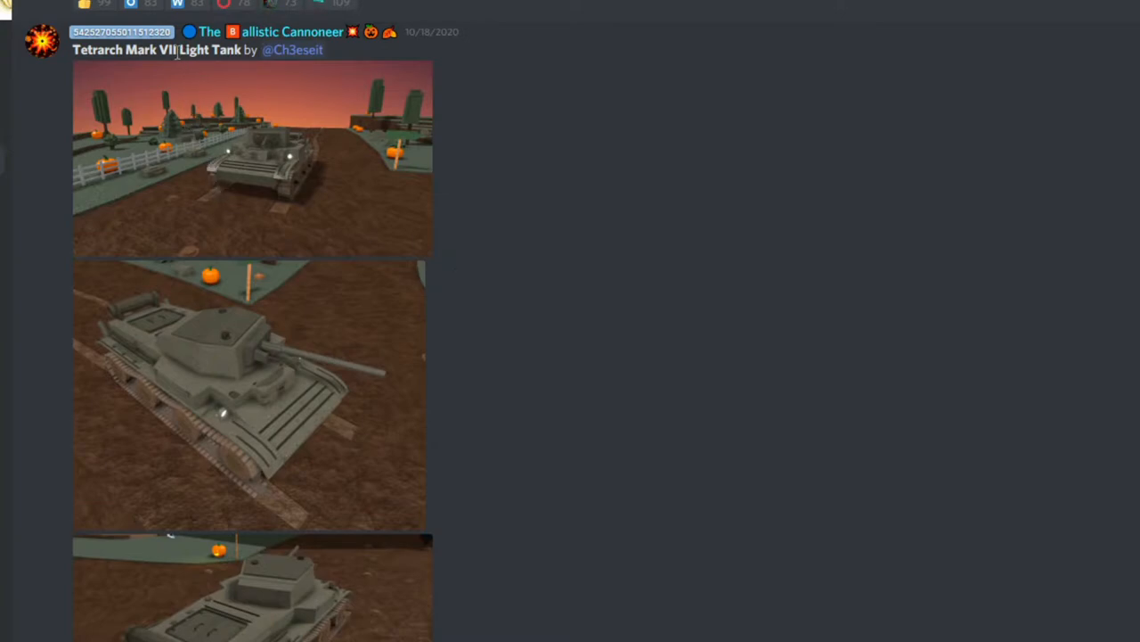
pyautogui.moveTo(182, 189)
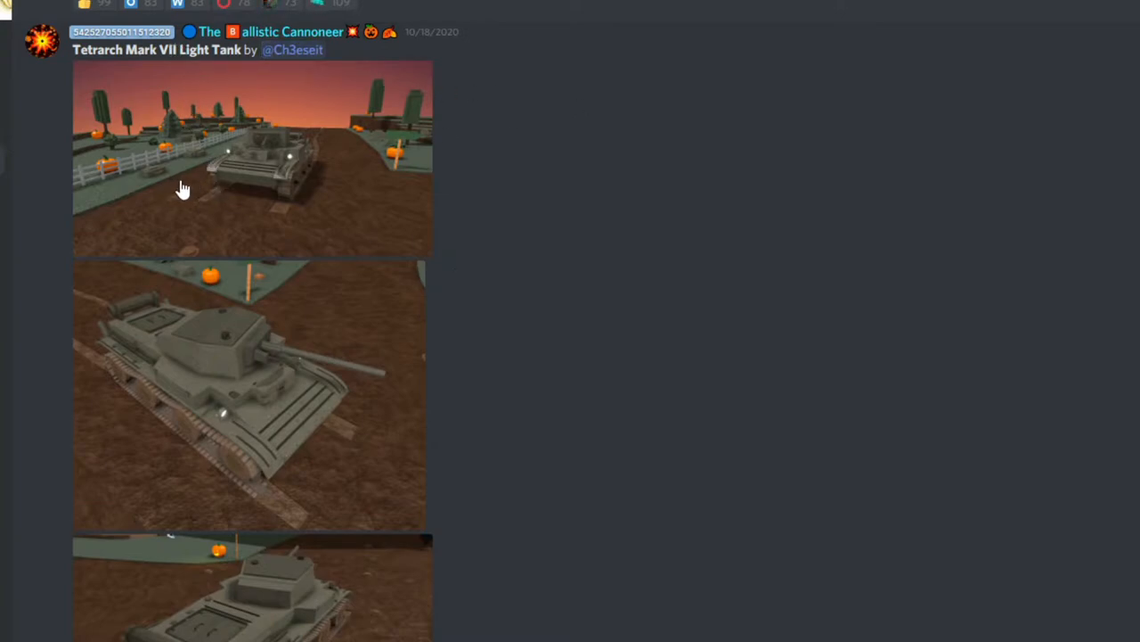
pyautogui.click(253, 157)
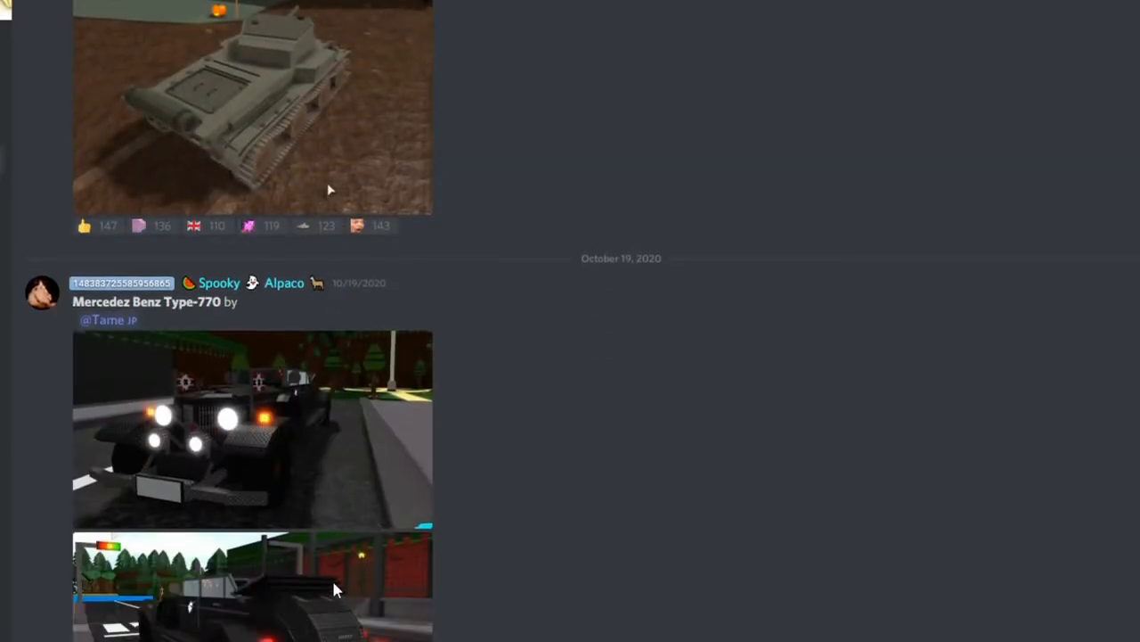
pyautogui.moveTo(303, 324)
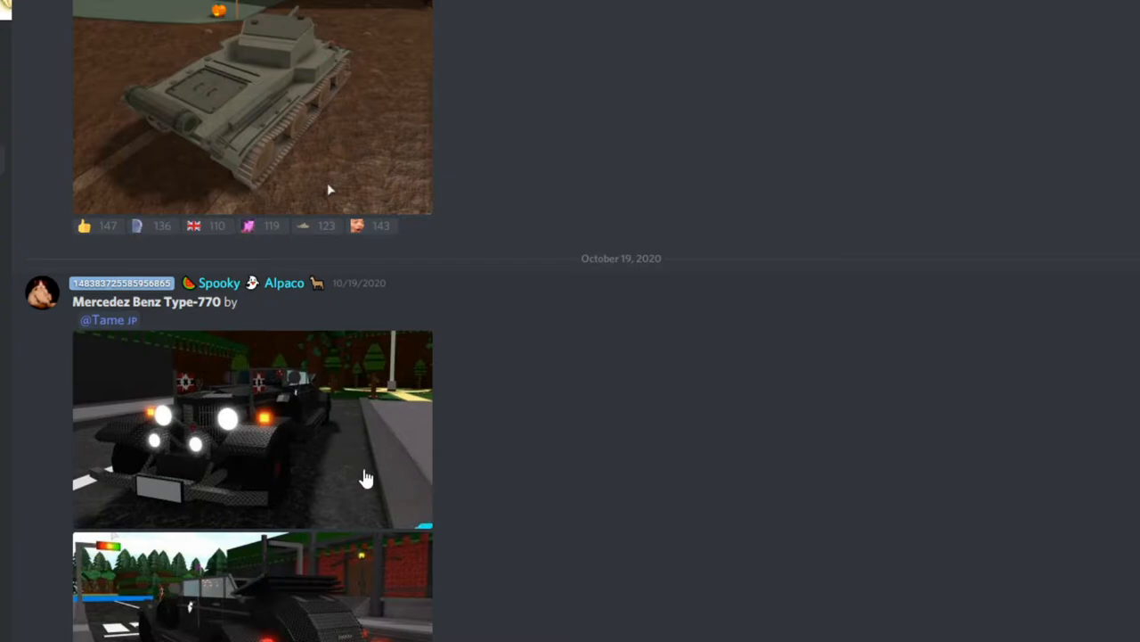
# Step: Enlarge the Mercedez Benz Type-770 picture before the WW2 IJN Utility boat post
pyautogui.click(253, 428)
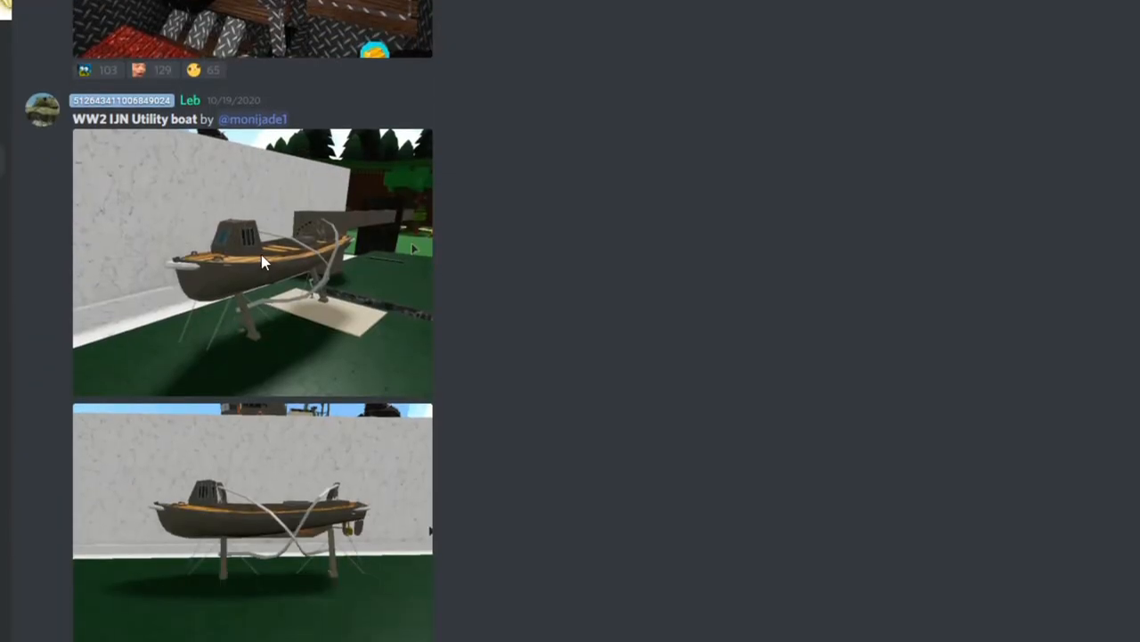
# Step: View a WW2 IJN Utility boat picture enlarged and continue to the MSRC meeting room post
pyautogui.scroll(-3)
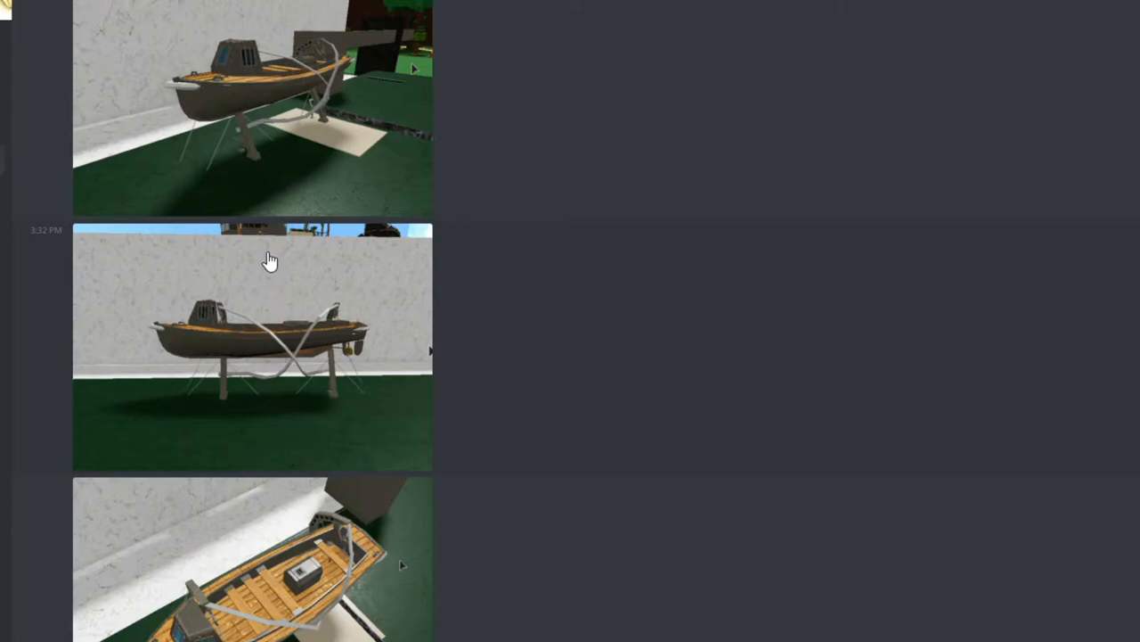
pyautogui.scroll(3)
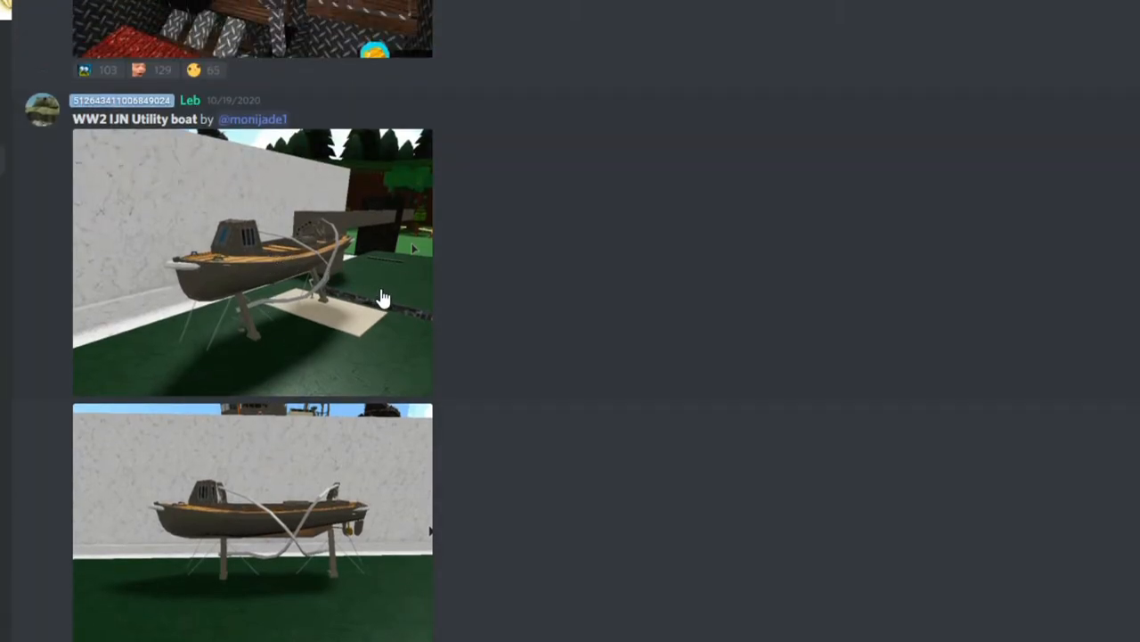
pyautogui.moveTo(328, 260)
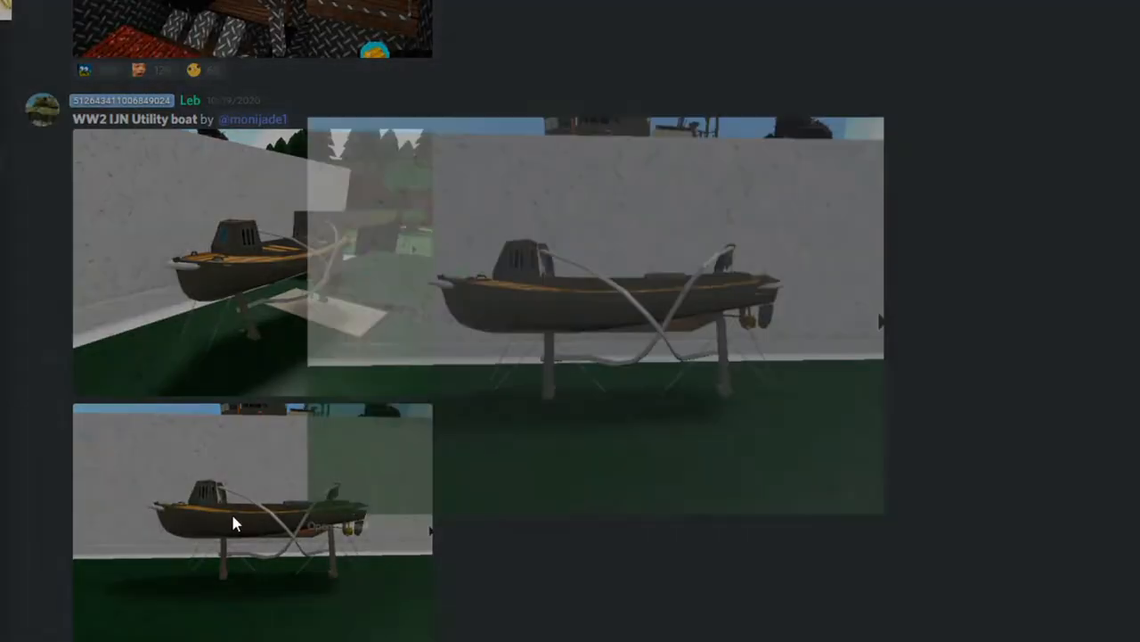
pyautogui.click(235, 520)
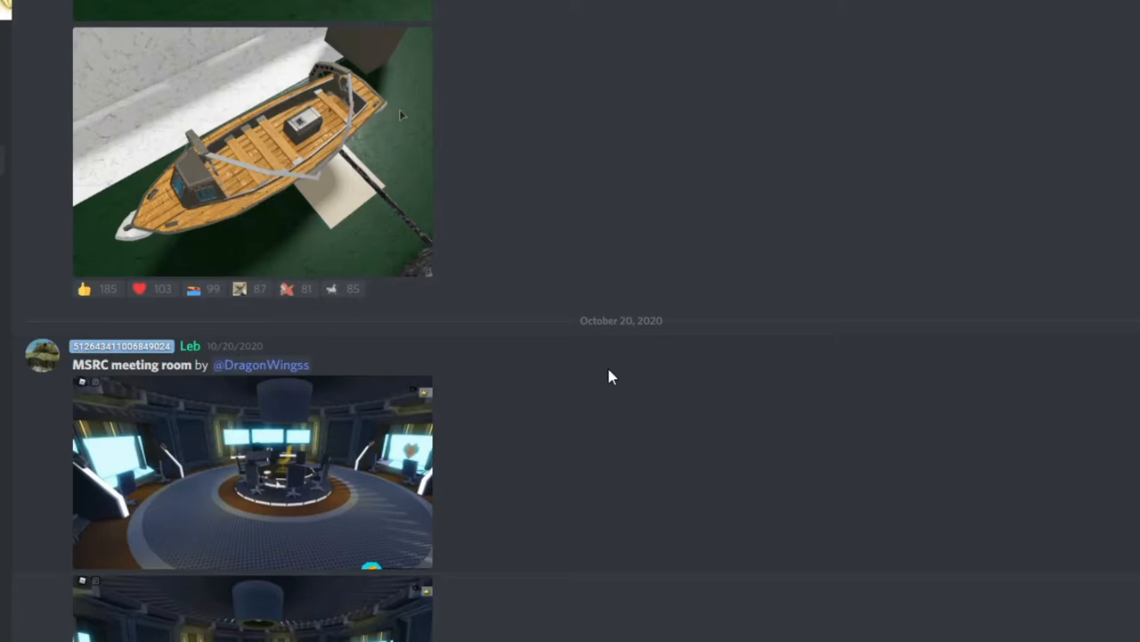
# Step: Go through the three MSRC meeting room pictures down to the Dozer post
pyautogui.click(253, 472)
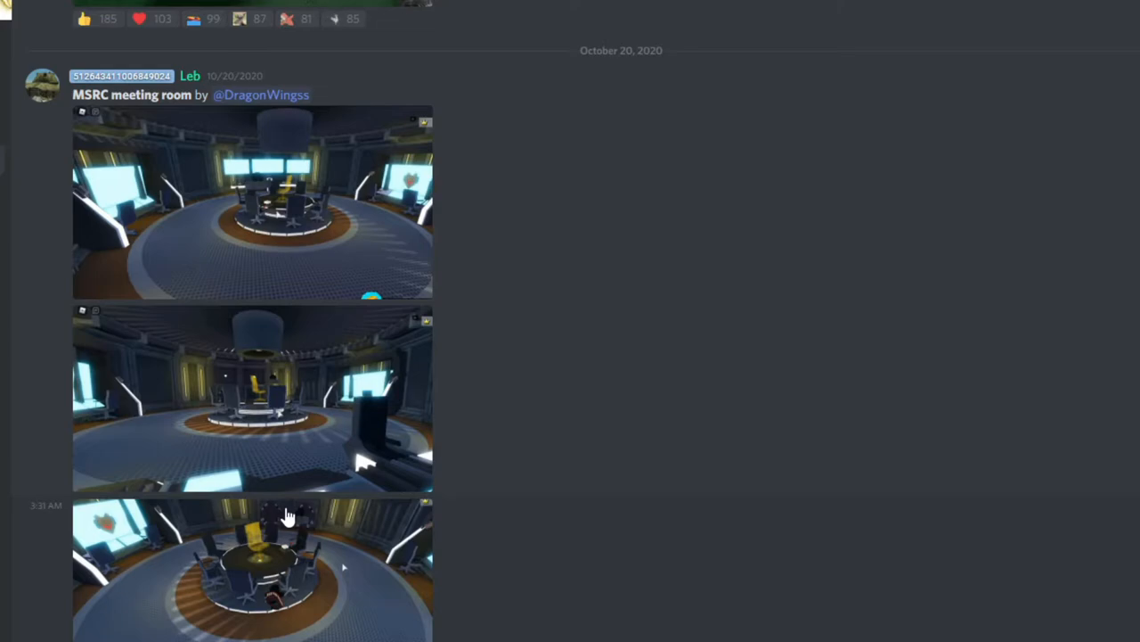
pyautogui.moveTo(292, 510)
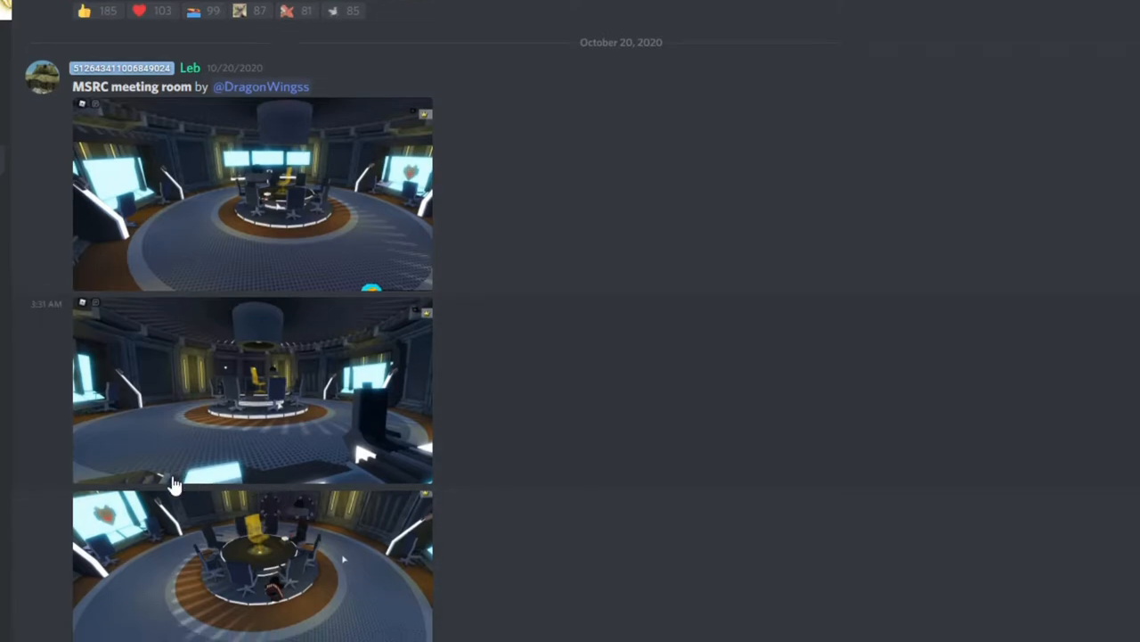
pyautogui.click(253, 567)
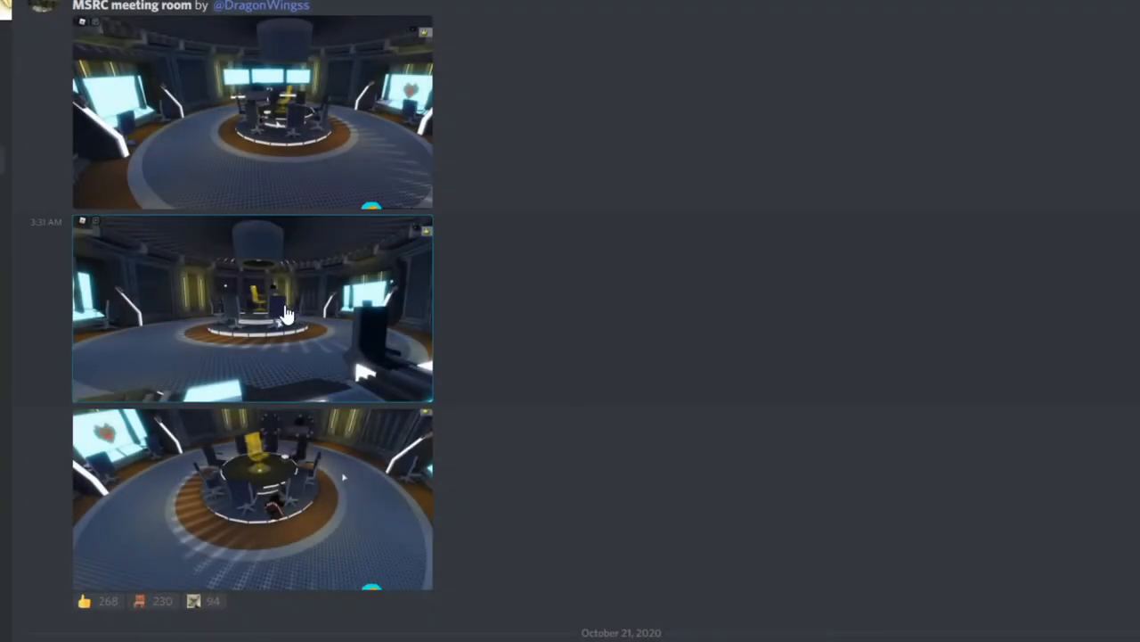
pyautogui.click(253, 307)
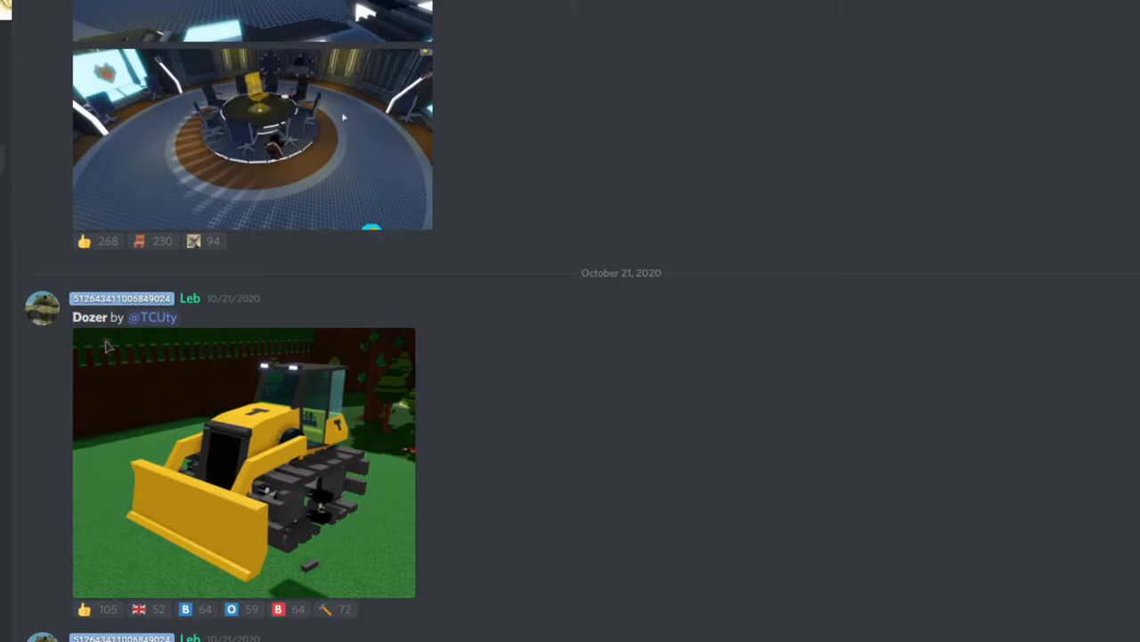
pyautogui.moveTo(463, 485)
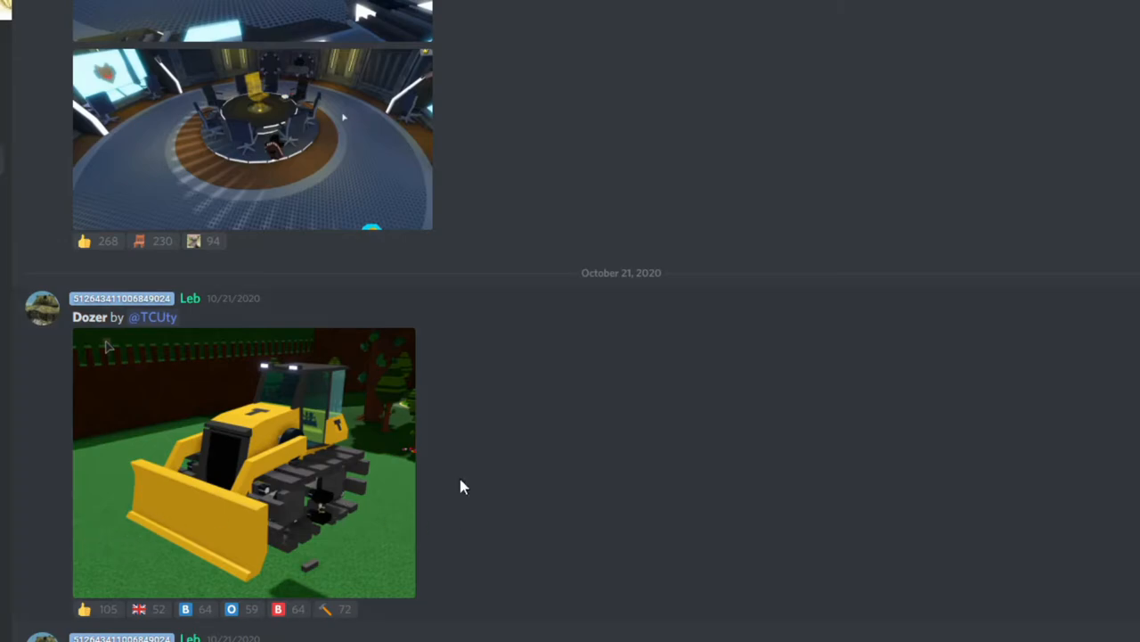
pyautogui.moveTo(365, 460)
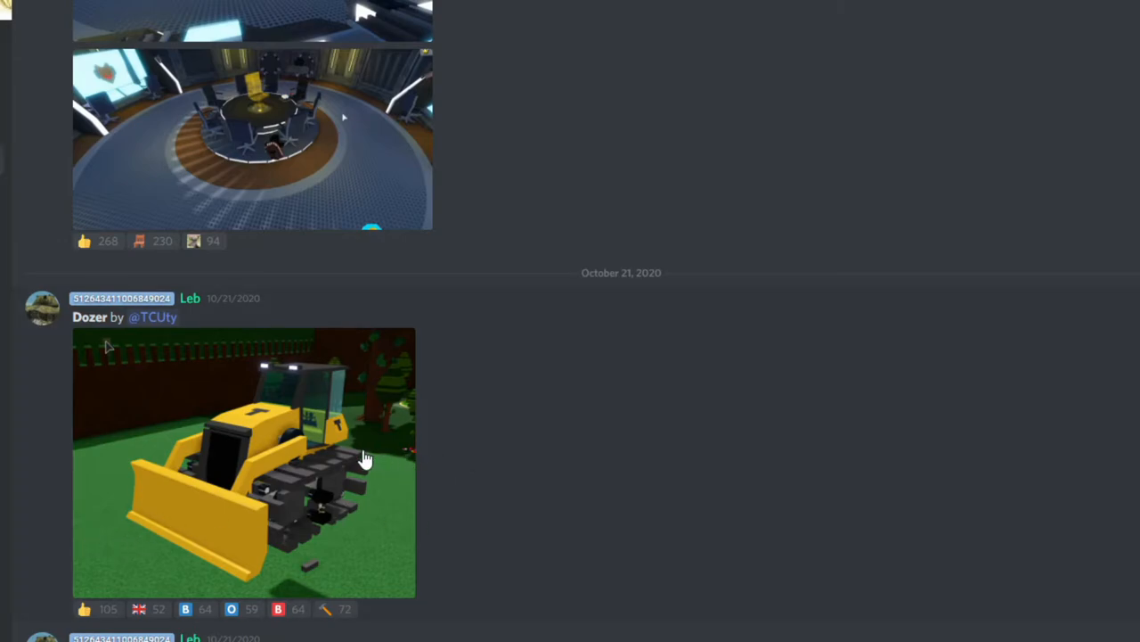
# Step: Enlarge the Dozer and second Cruiser mk IV pictures, then reach the Steampunk Jeep post
pyautogui.click(242, 463)
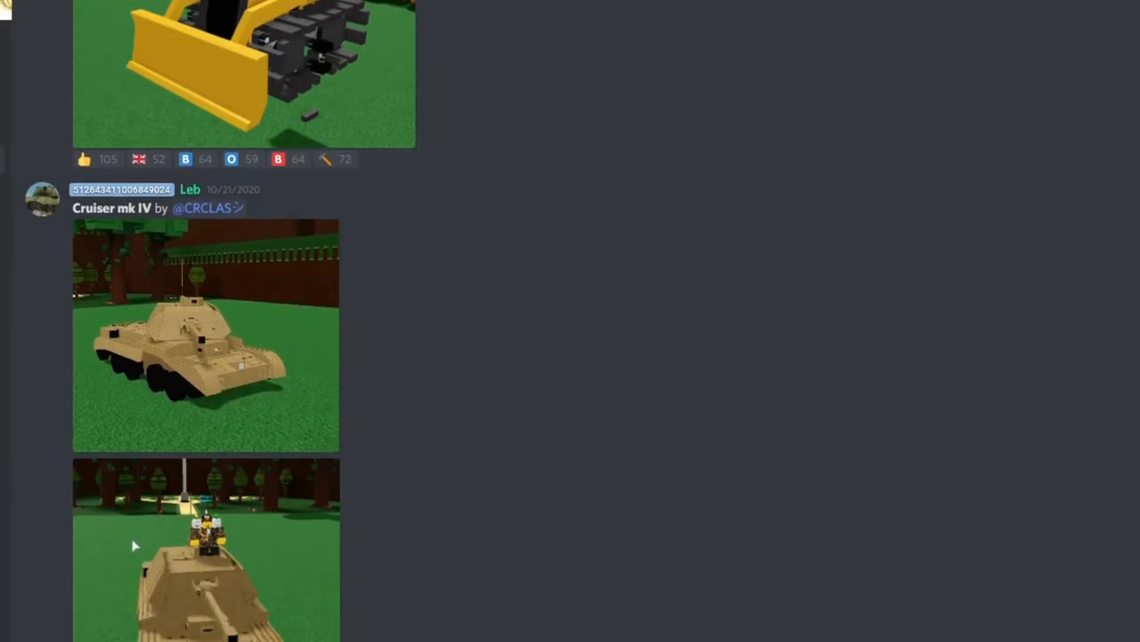
pyautogui.click(207, 335)
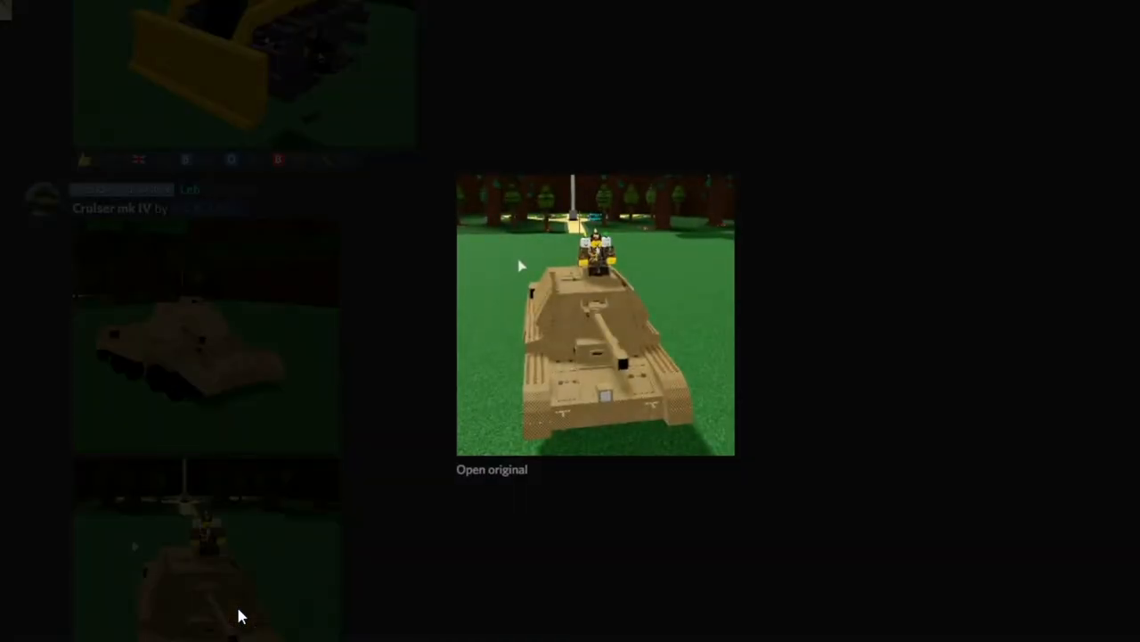
pyautogui.scroll(-3)
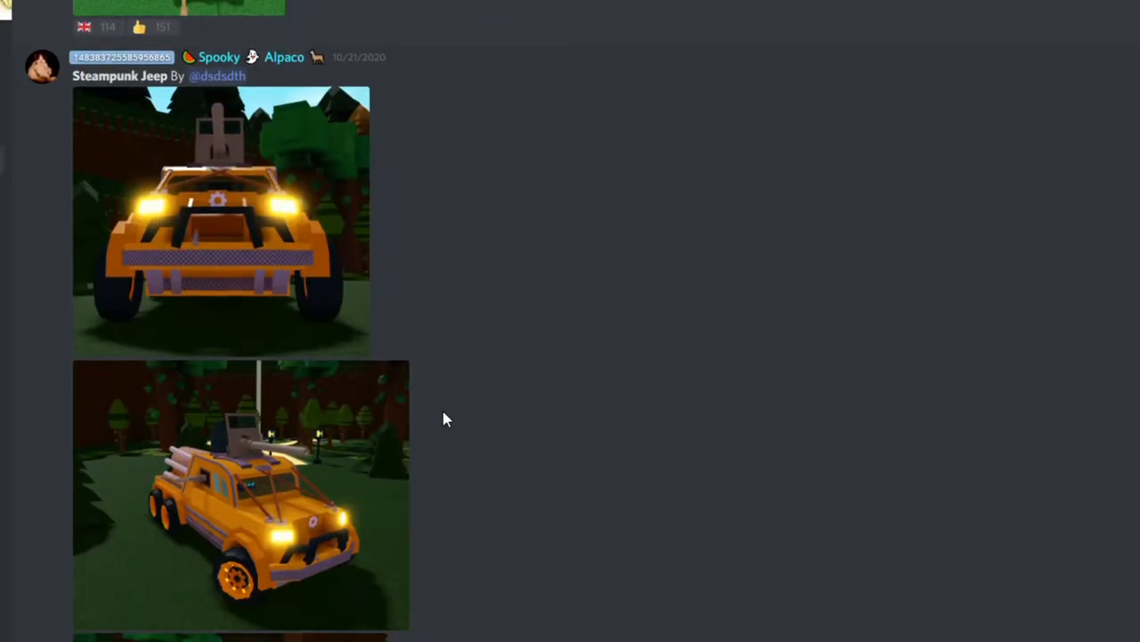
pyautogui.moveTo(151, 285)
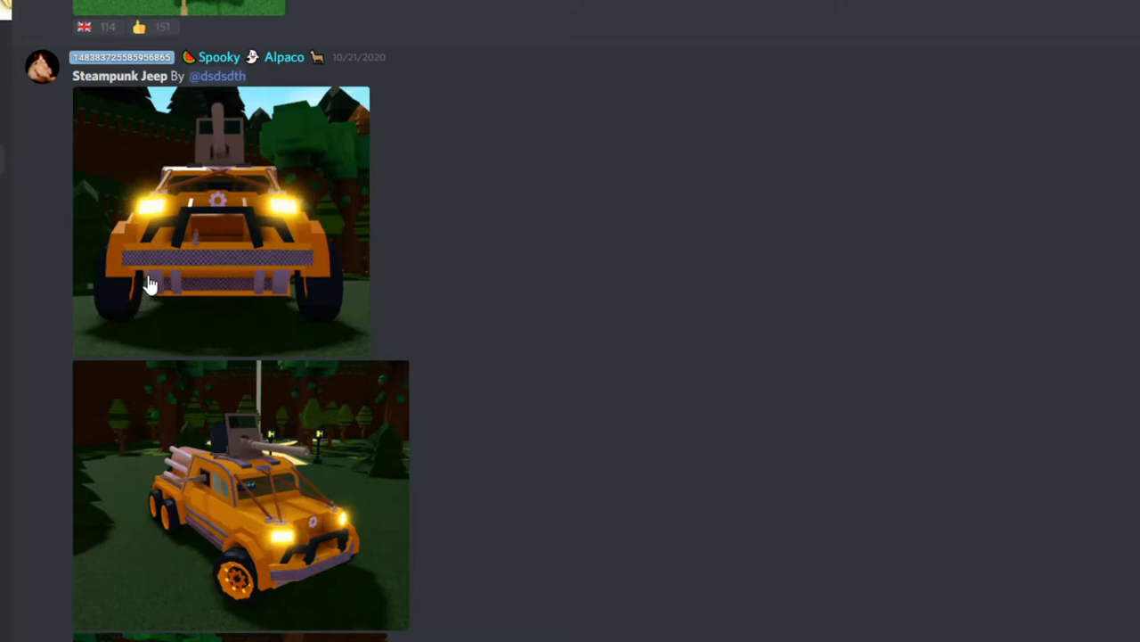
# Step: Enlarge the Steampunk Jeep picture of the orange six-wheeled vehicle
pyautogui.click(221, 221)
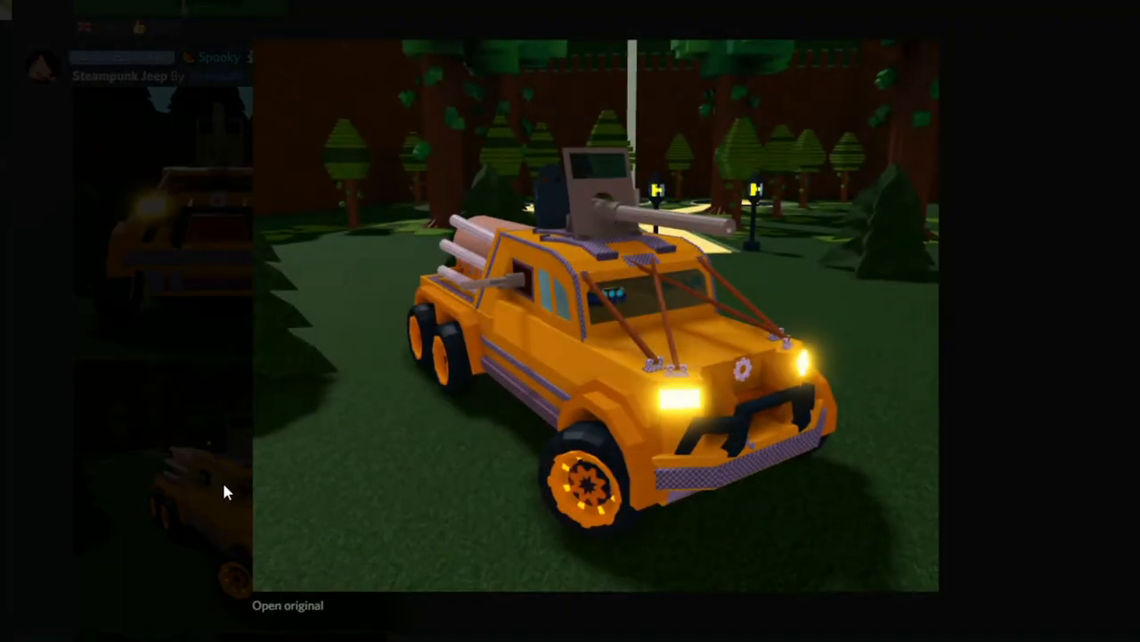
pyautogui.moveTo(171, 520)
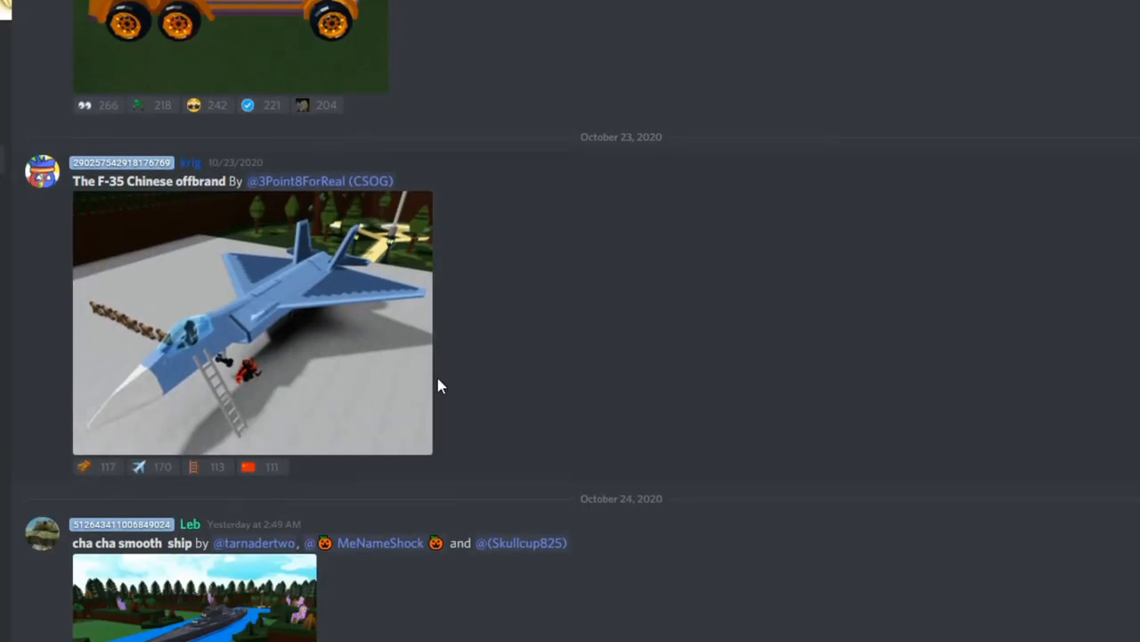
pyautogui.moveTo(253, 355)
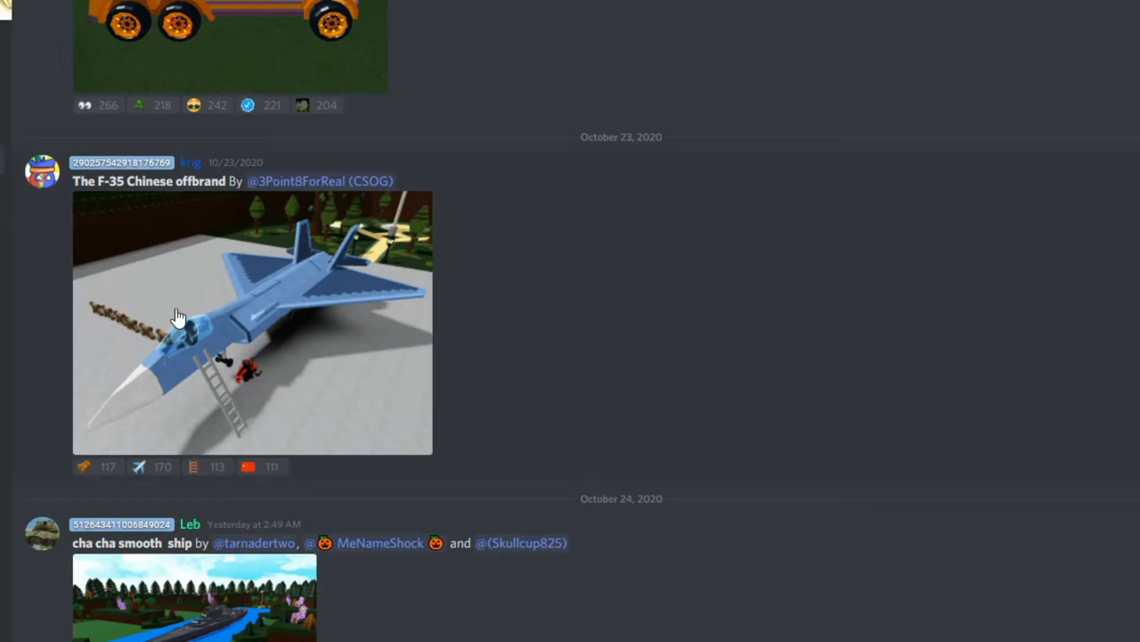
# Step: Enlarge the F-35 Chinese offbrand and cha cha smooth ship pictures, reaching the 1969 corvette stingray post
pyautogui.click(253, 321)
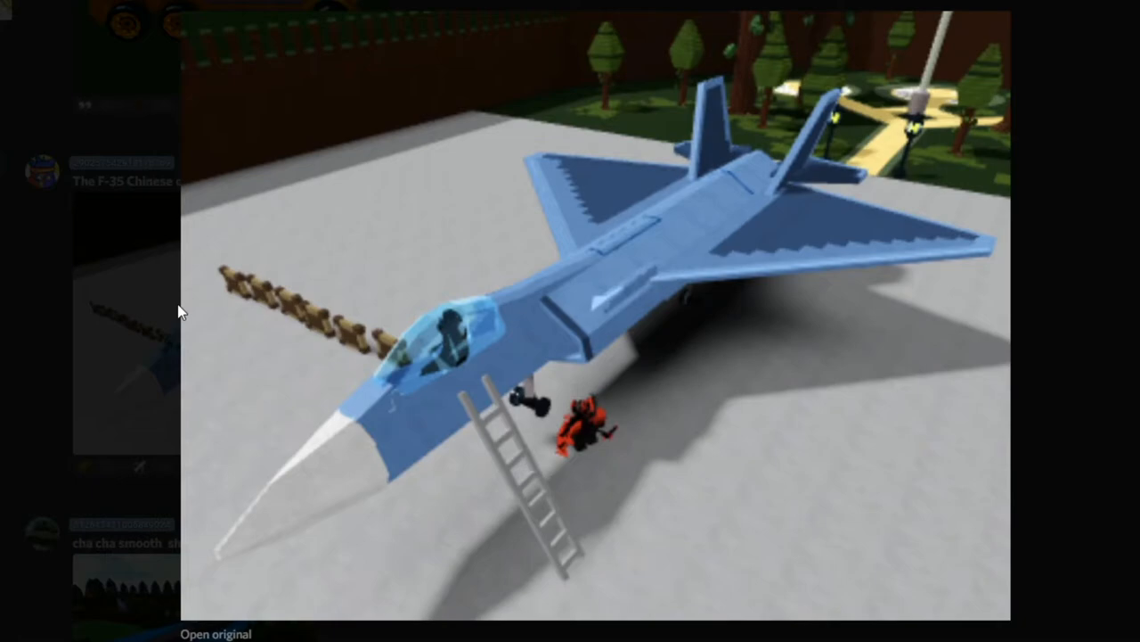
pyautogui.moveTo(70, 387)
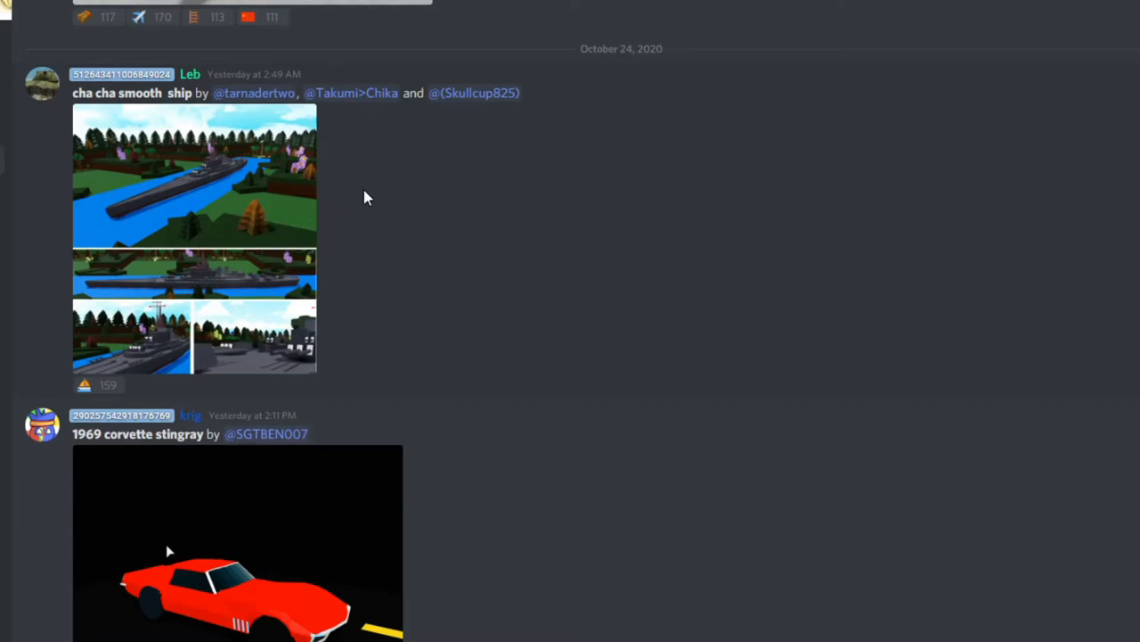
pyautogui.moveTo(285, 142)
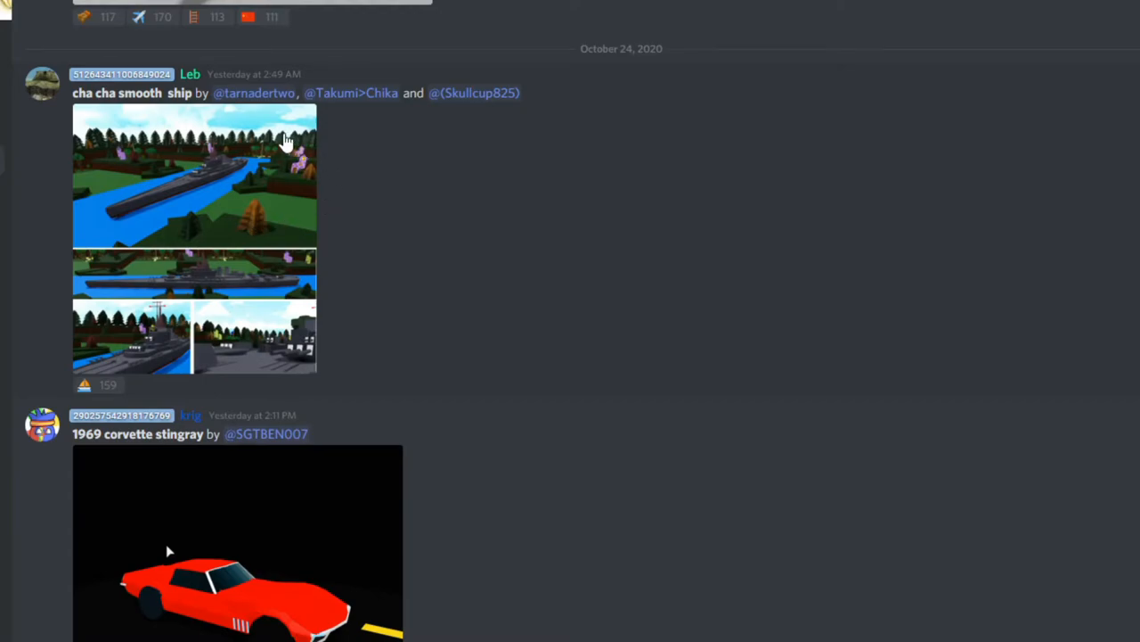
pyautogui.moveTo(496, 171)
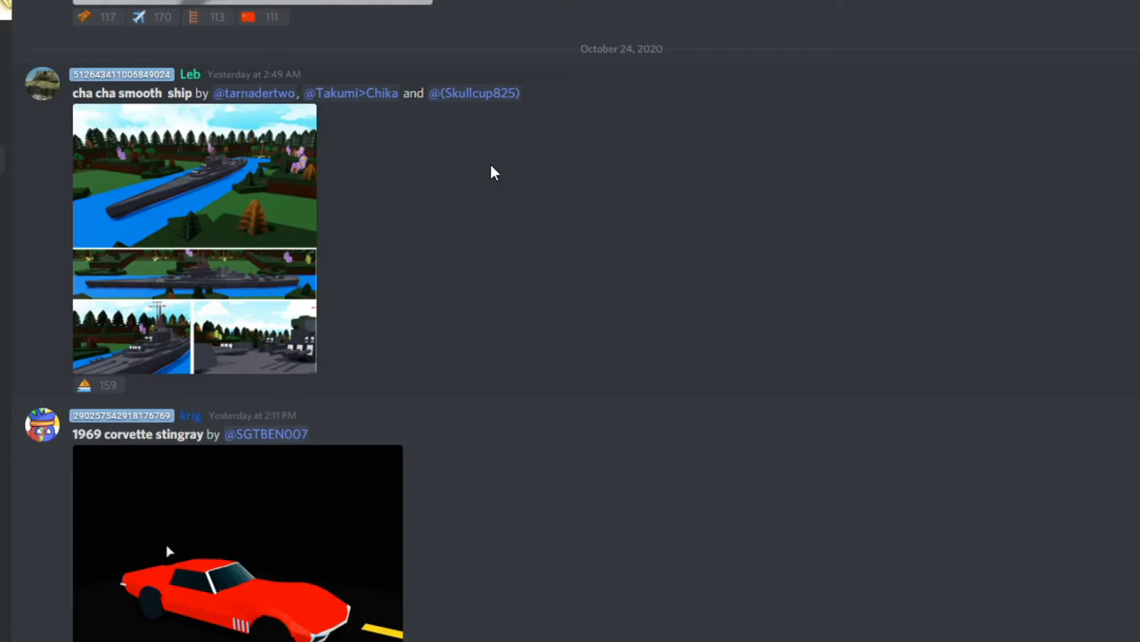
pyautogui.click(194, 177)
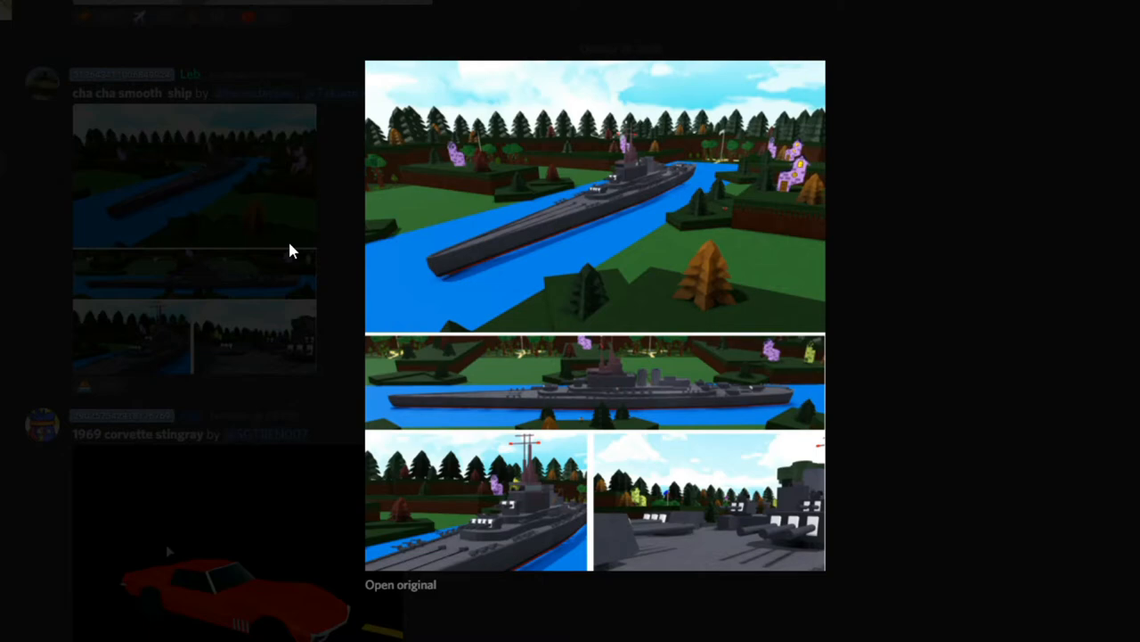
pyautogui.click(478, 237)
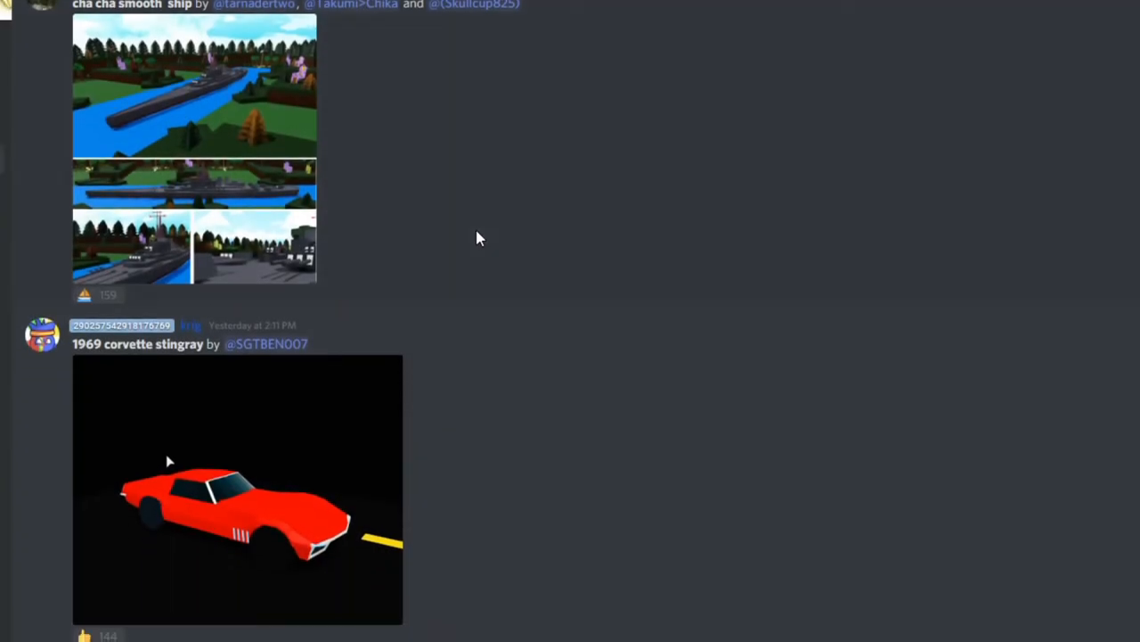
pyautogui.scroll(-3)
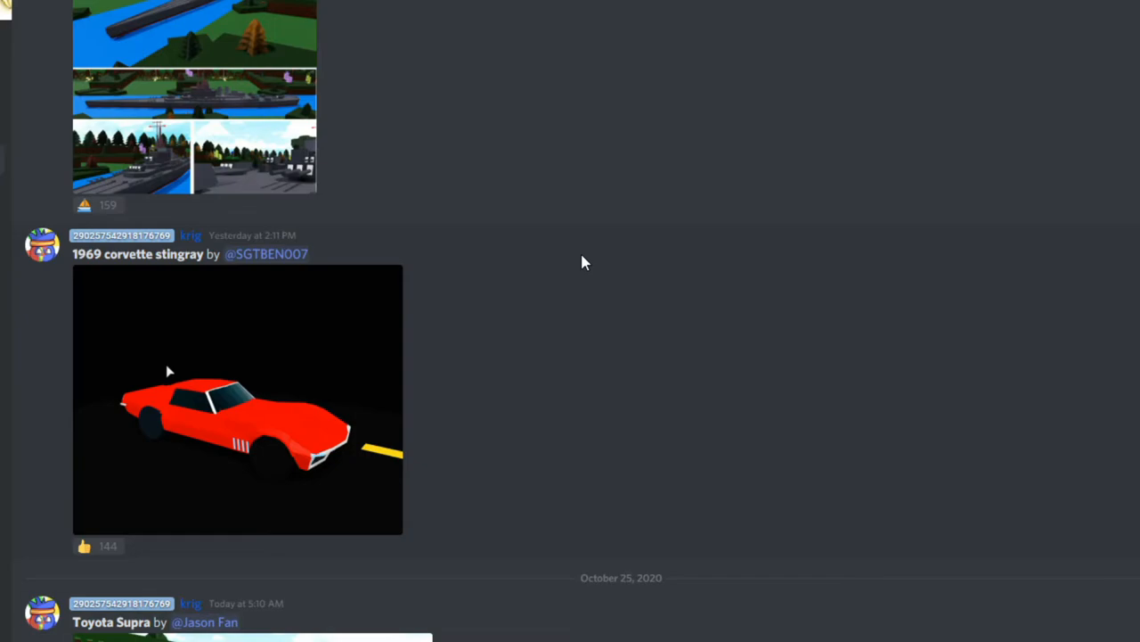
pyautogui.moveTo(595, 274)
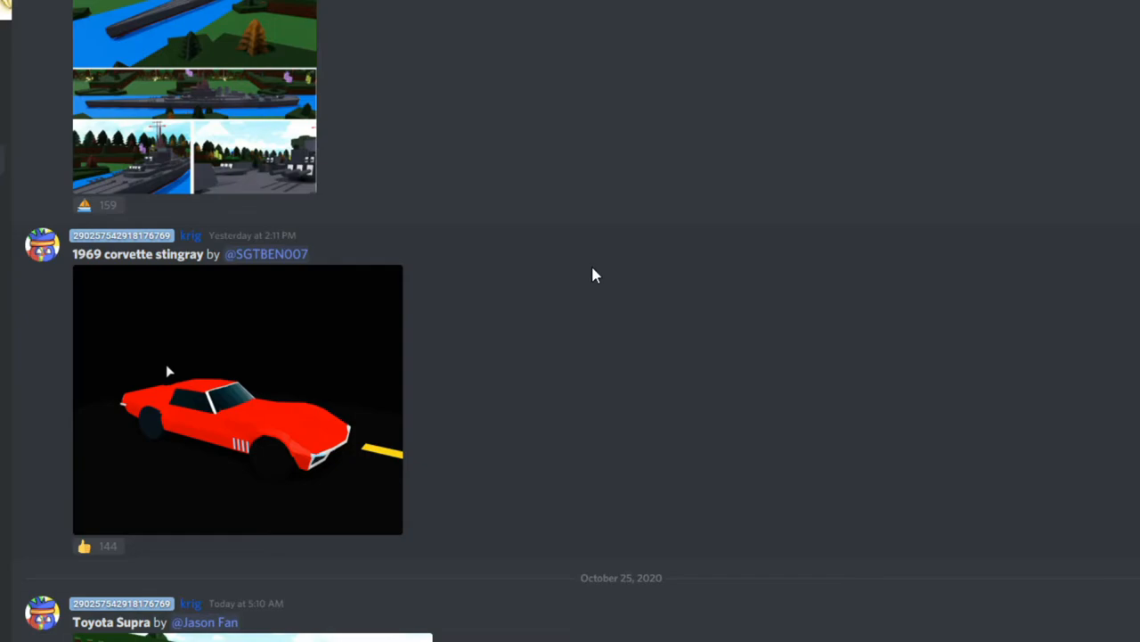
pyautogui.moveTo(444, 477)
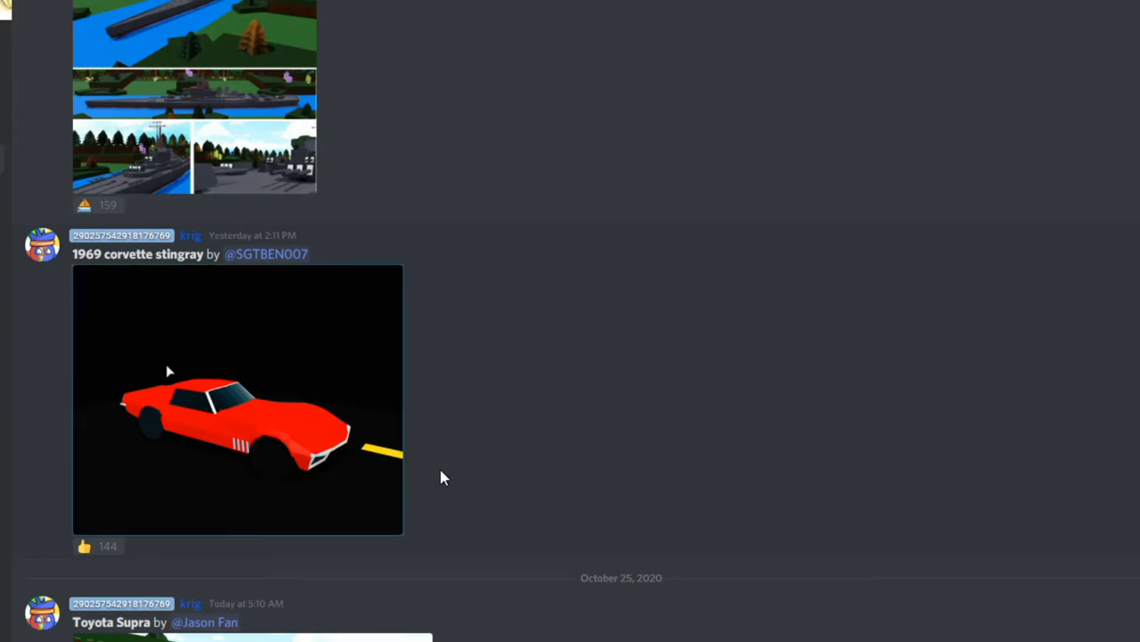
# Step: View the 1969 corvette stingray and Cookie Car pictures full size
pyautogui.click(237, 400)
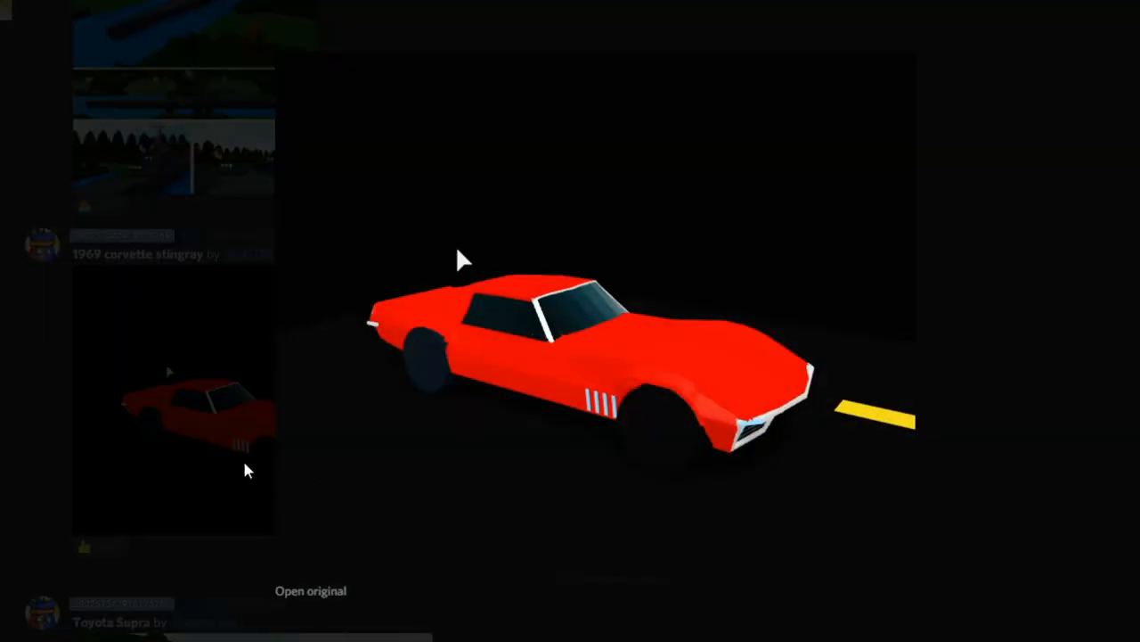
pyautogui.moveTo(228, 449)
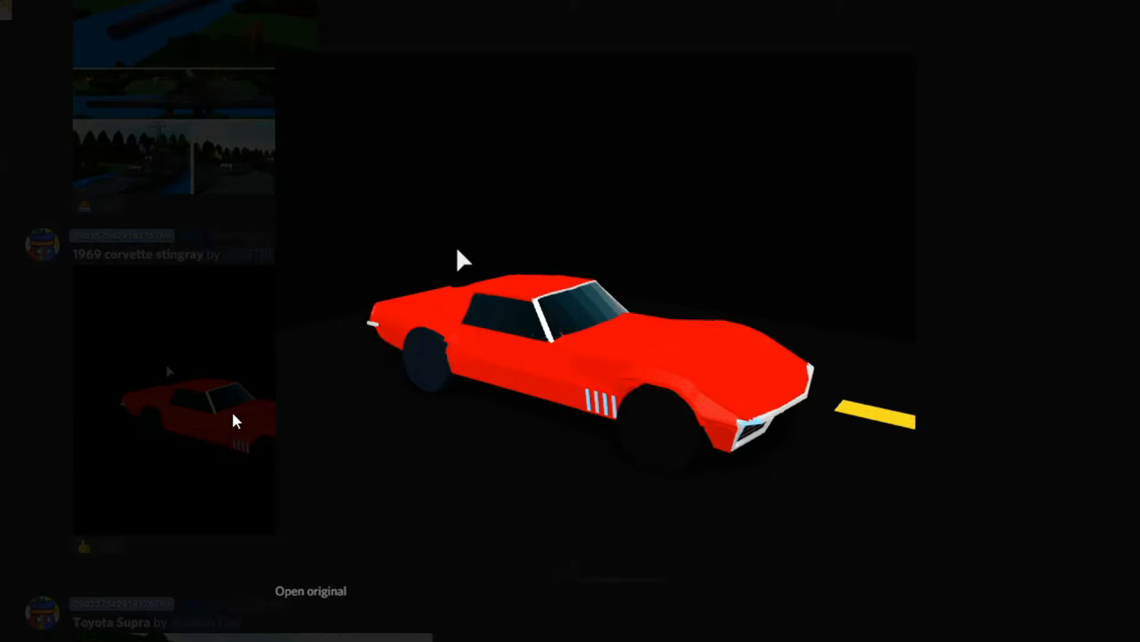
pyautogui.moveTo(221, 406)
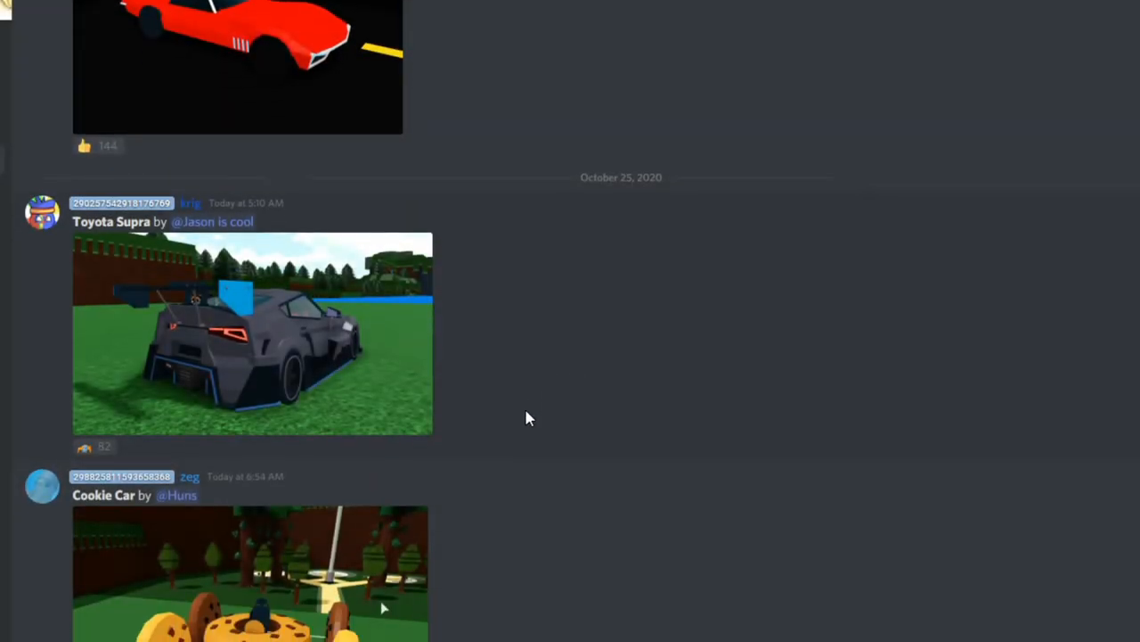
pyautogui.click(249, 579)
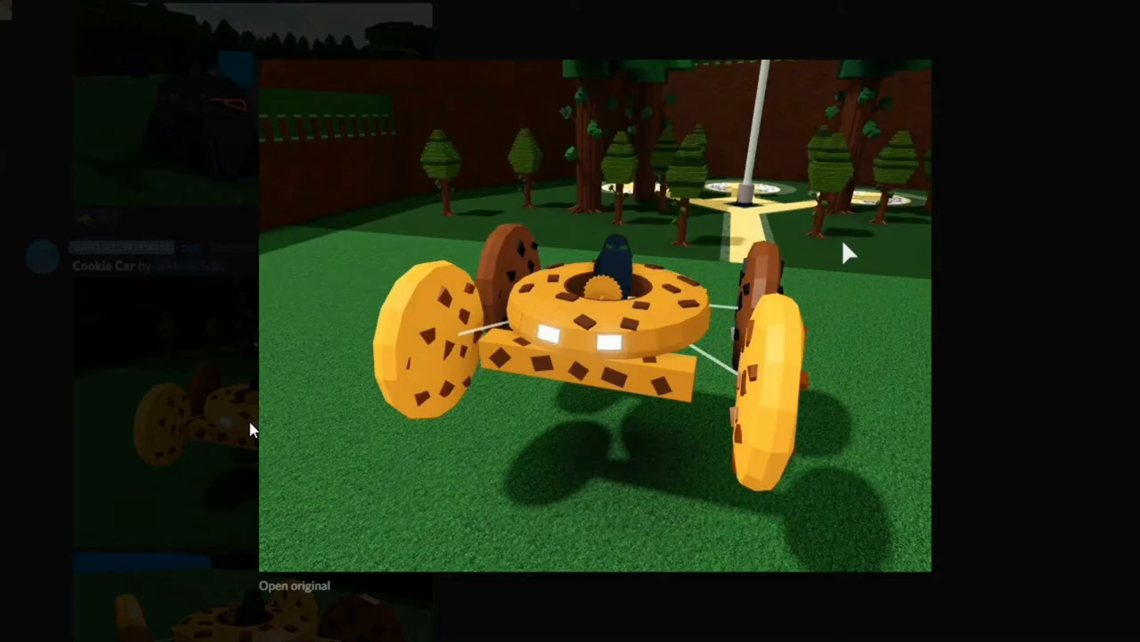
pyautogui.moveTo(46, 400)
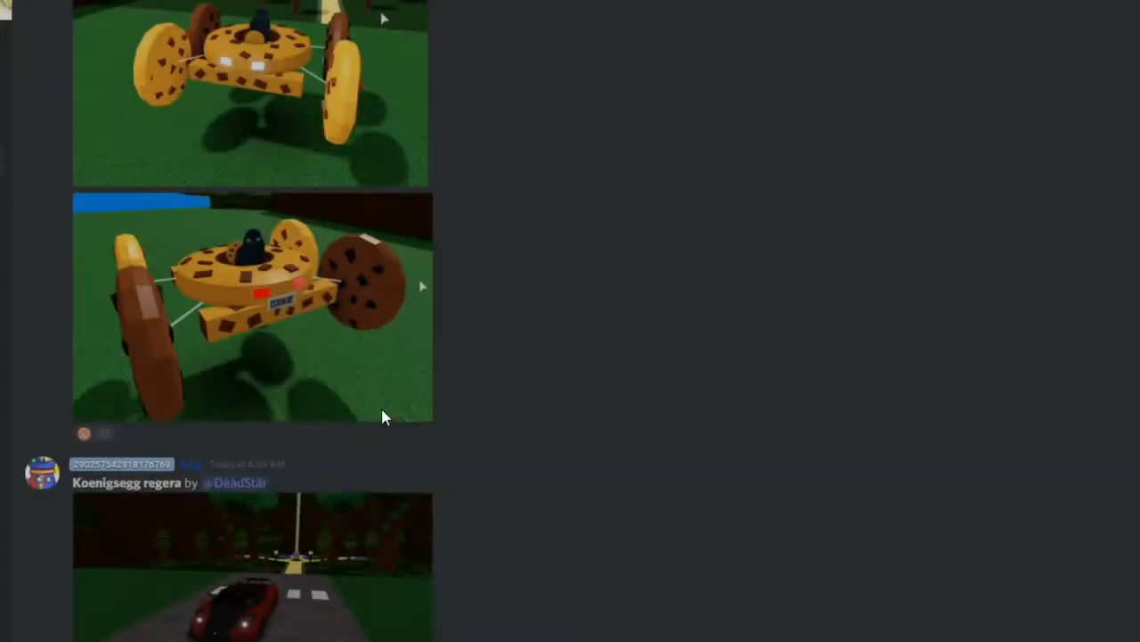
# Step: Move past the Koenigsegg regera post and view the Semi Truck picture full size
pyautogui.scroll(-3)
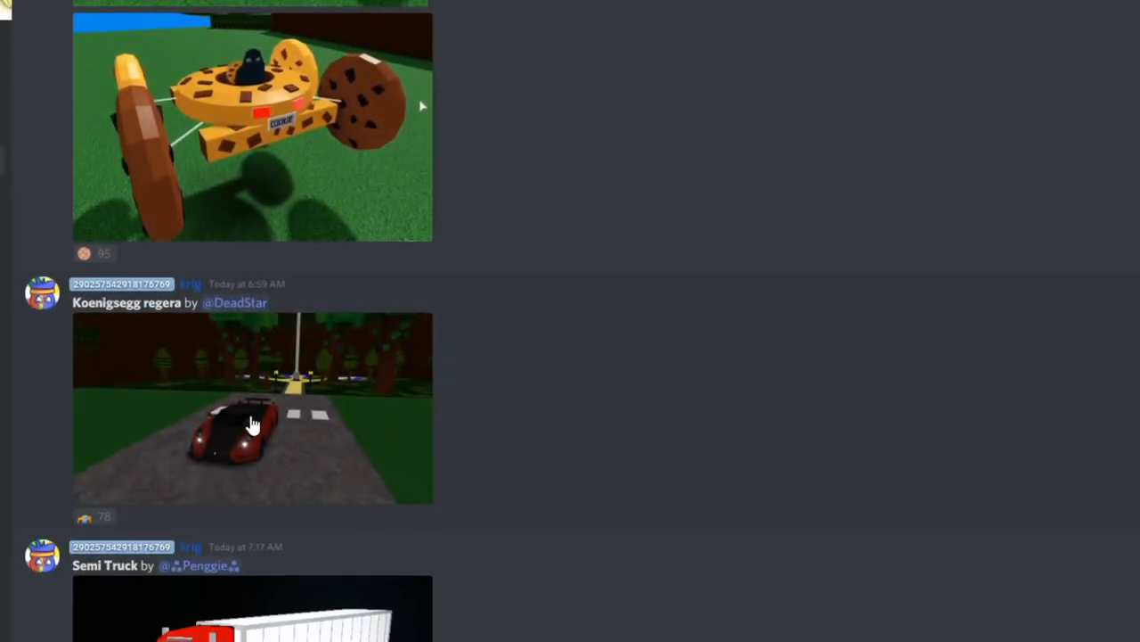
pyautogui.click(253, 410)
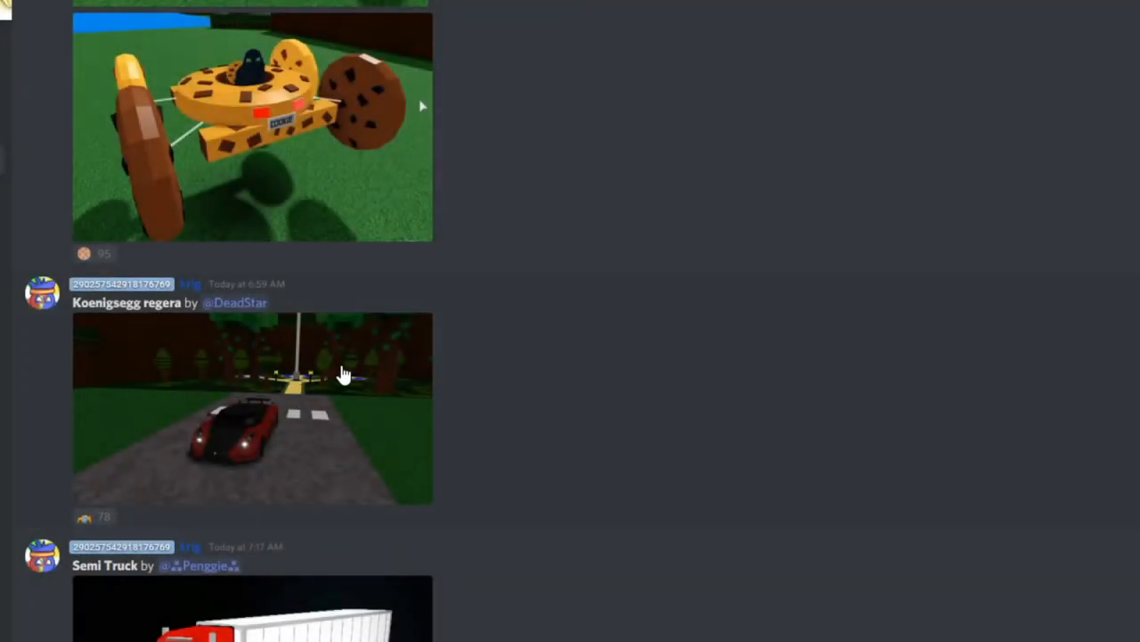
pyautogui.scroll(-3)
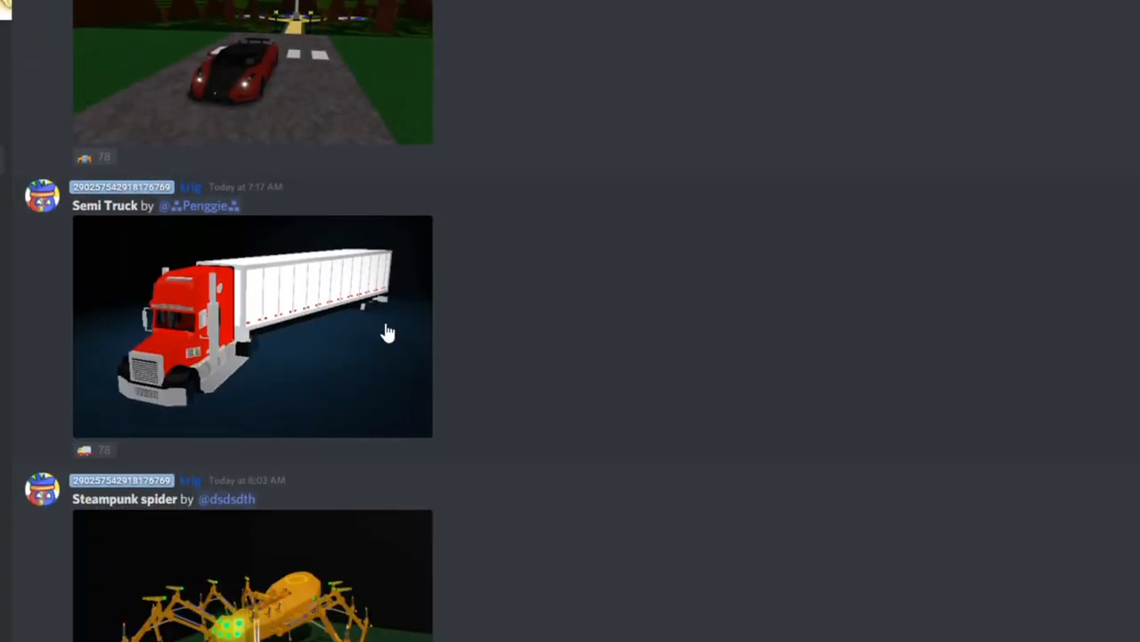
pyautogui.click(253, 325)
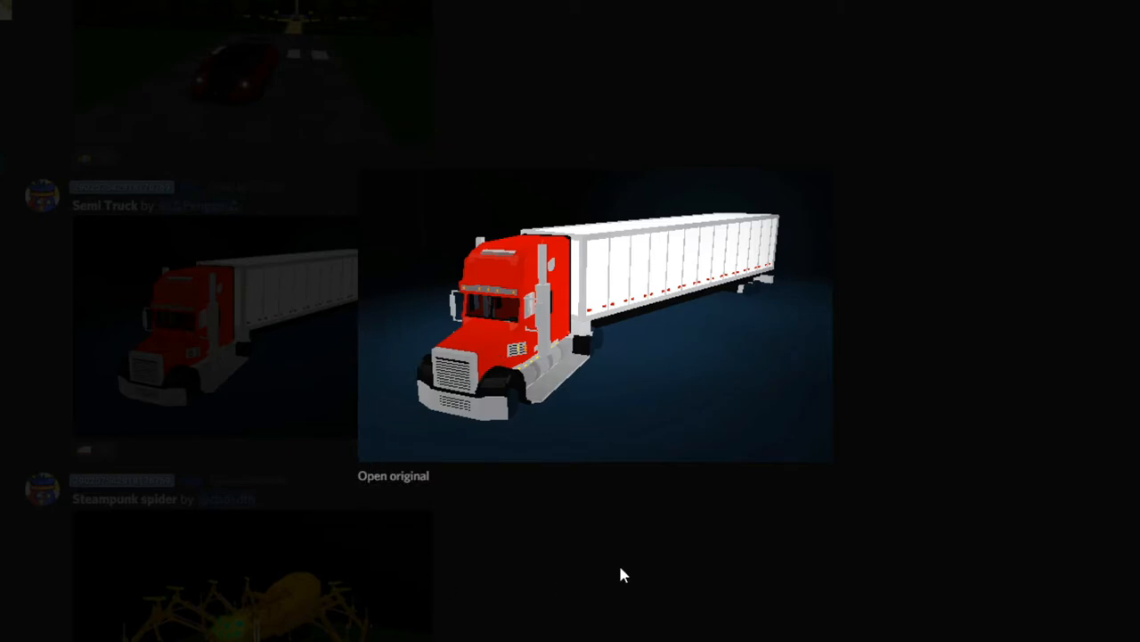
pyautogui.moveTo(510, 618)
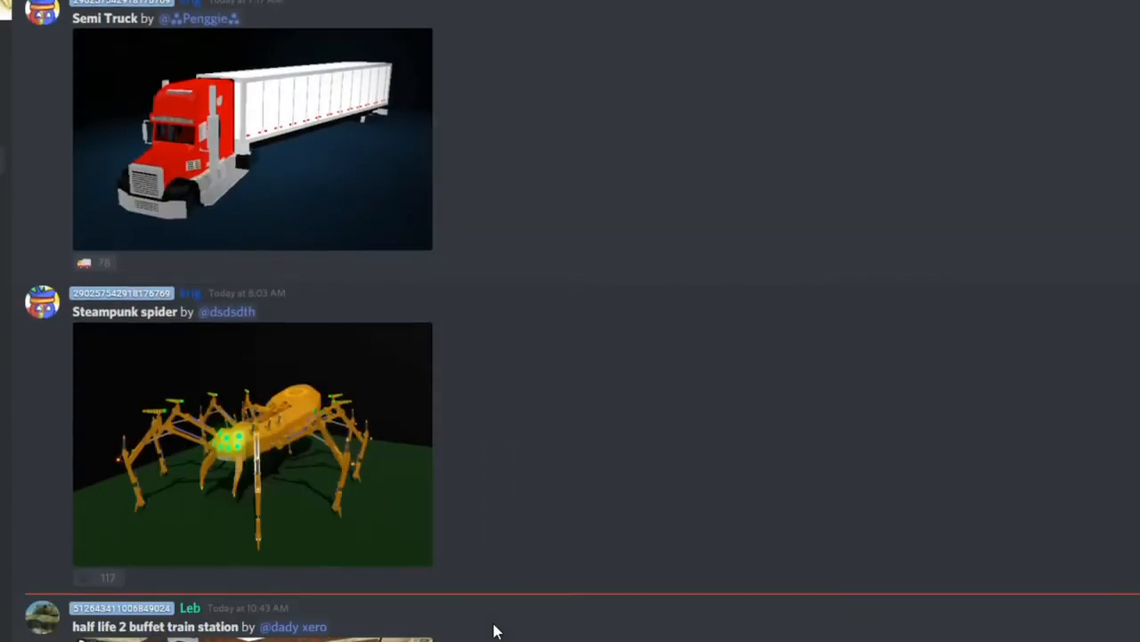
pyautogui.scroll(-3)
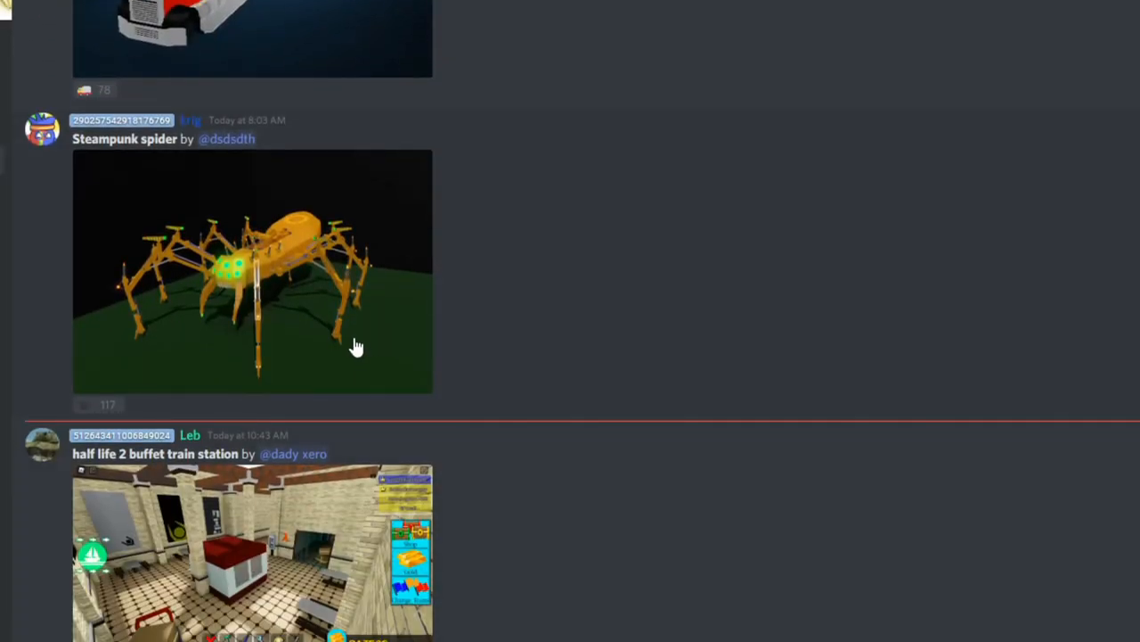
pyautogui.click(253, 270)
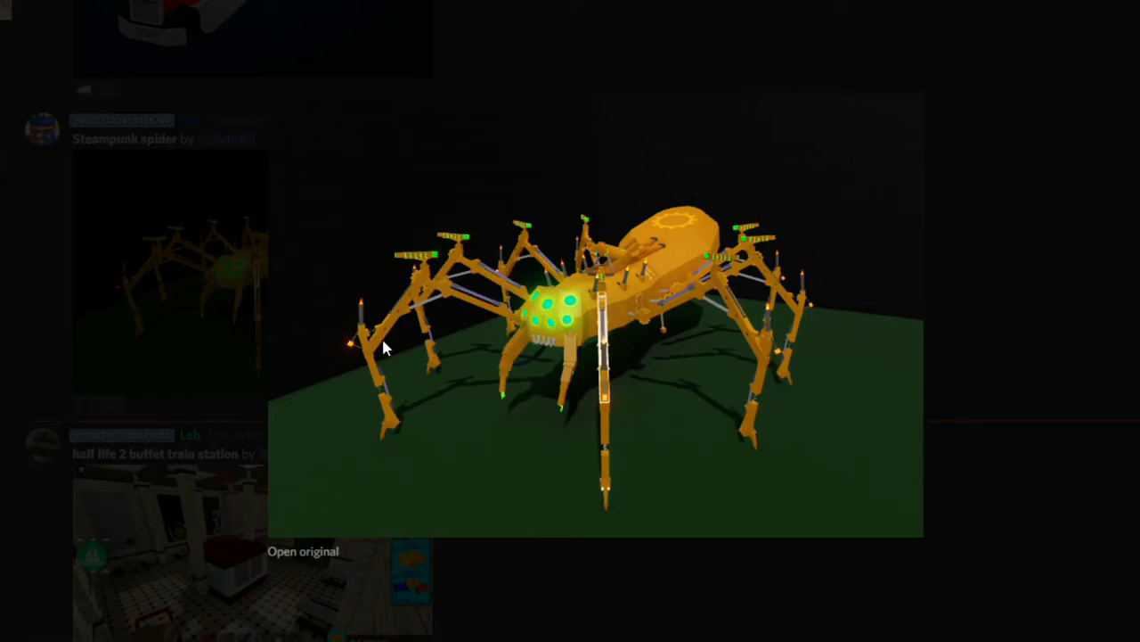
pyautogui.moveTo(331, 369)
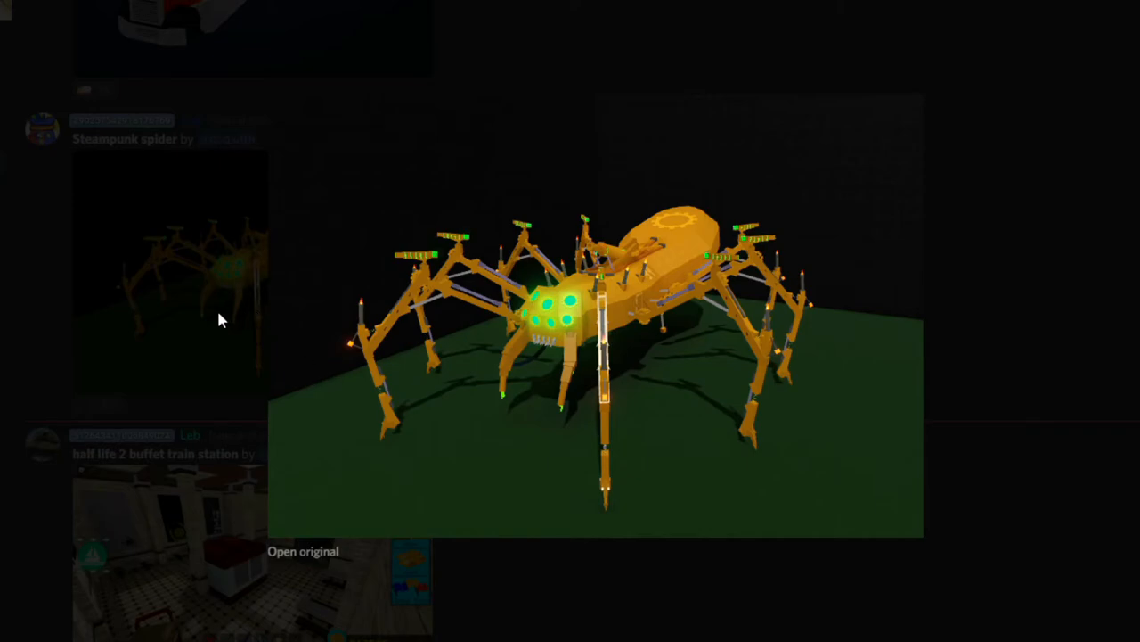
pyautogui.click(597, 321)
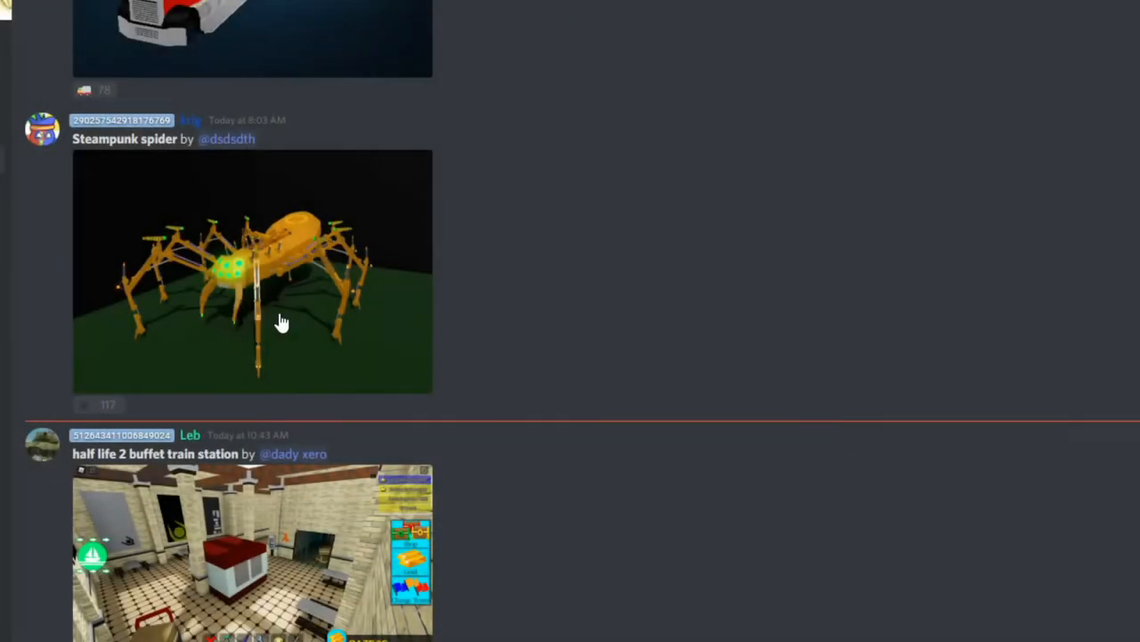
# Step: Scroll past the half life 2 buffet train station and Build a boat rocket league posts to Norfork Southern
pyautogui.scroll(-3)
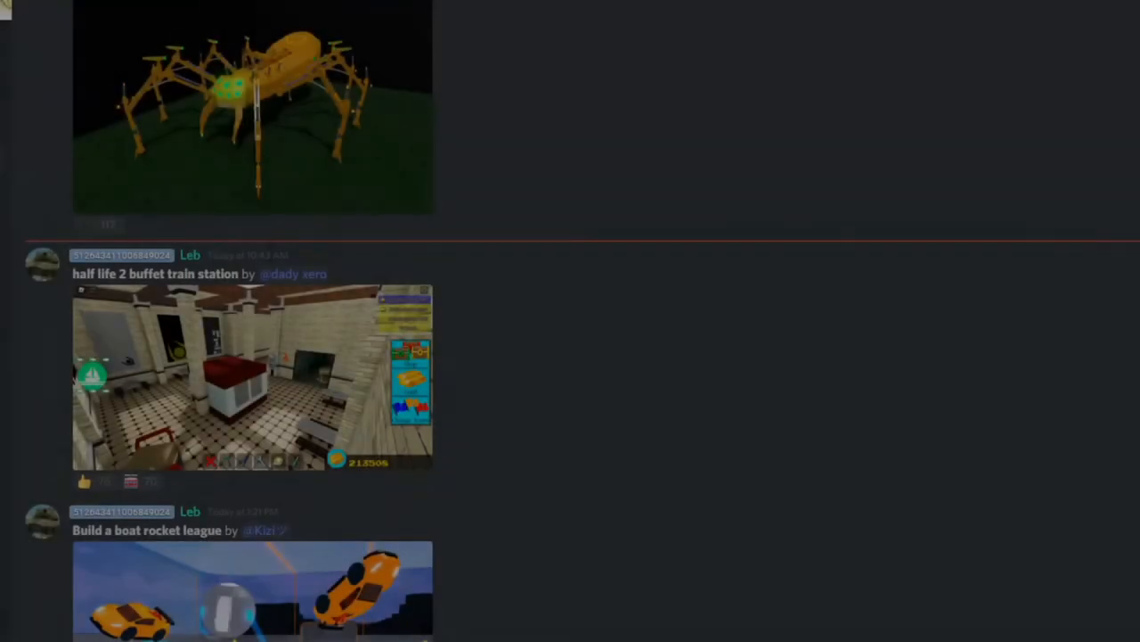
pyautogui.click(253, 374)
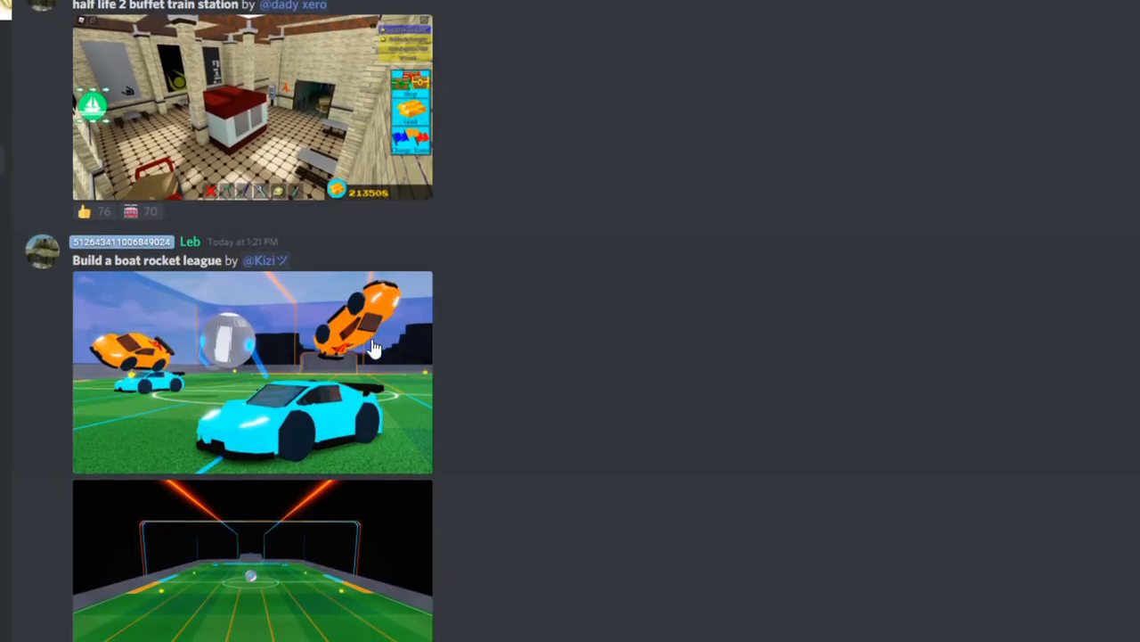
pyautogui.moveTo(488, 474)
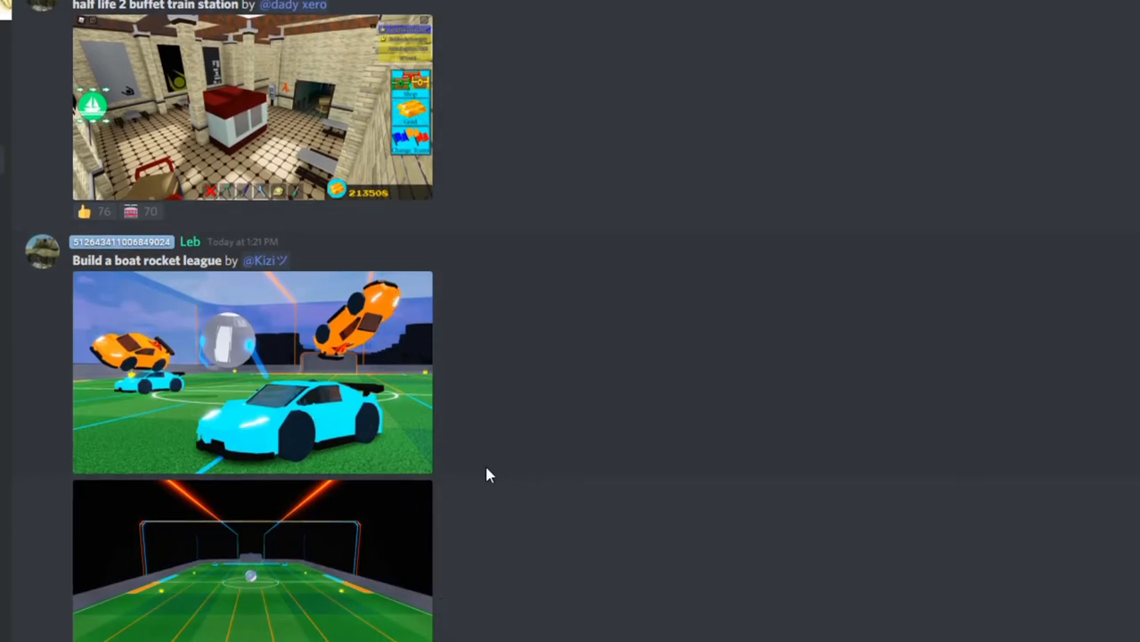
pyautogui.click(253, 373)
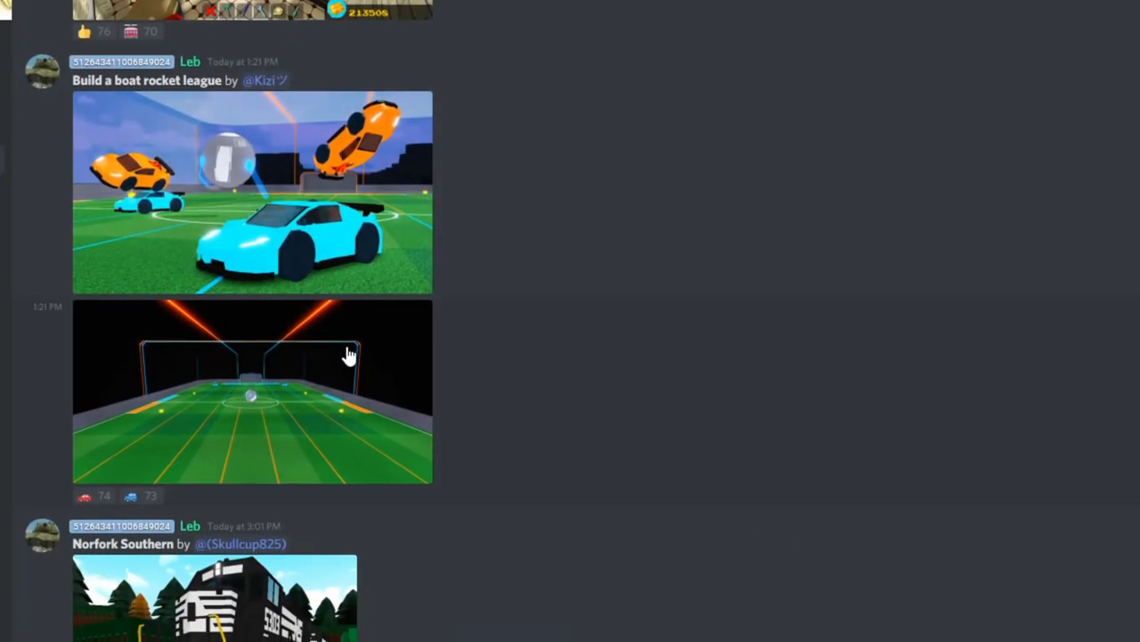
pyautogui.click(253, 390)
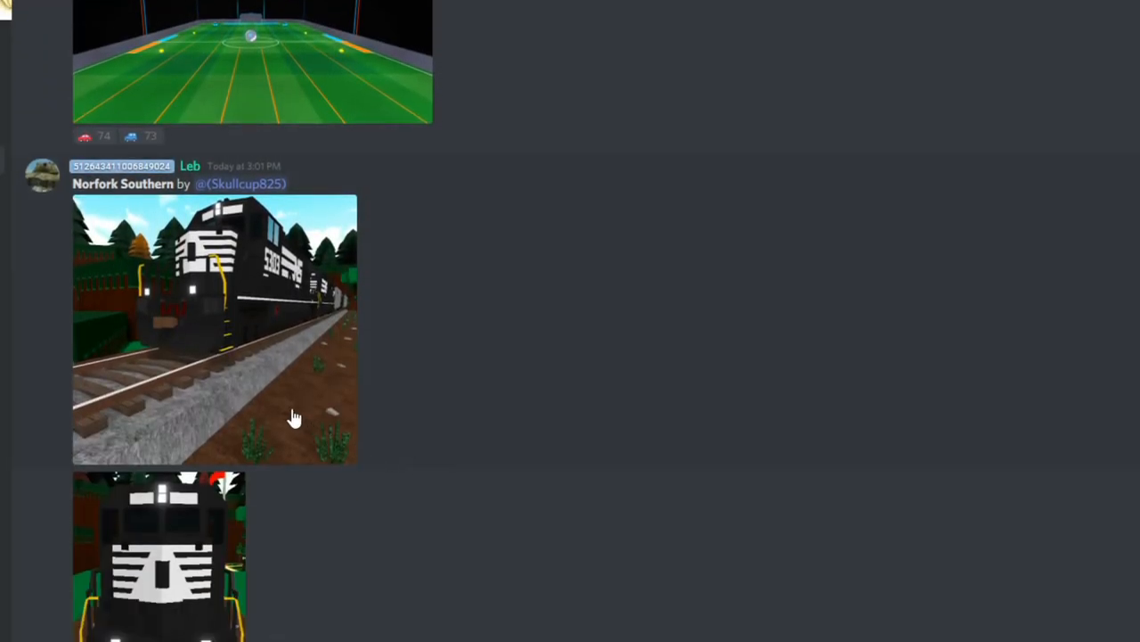
# Step: Go through the Norfork Southern train pictures to the final Sky tower post
pyautogui.scroll(-3)
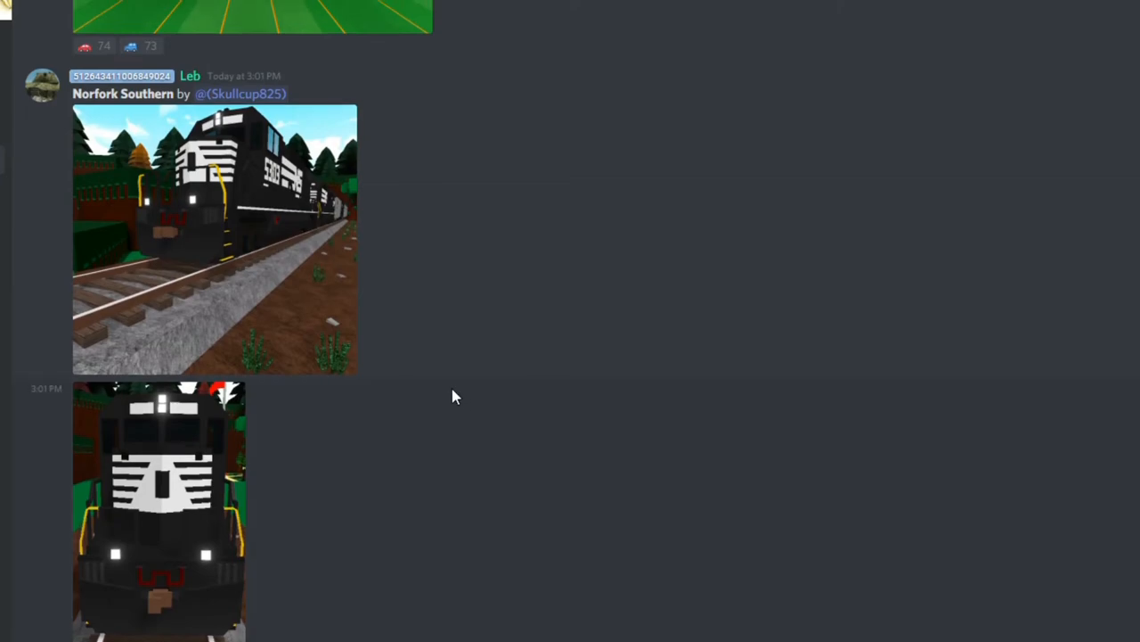
pyautogui.click(214, 239)
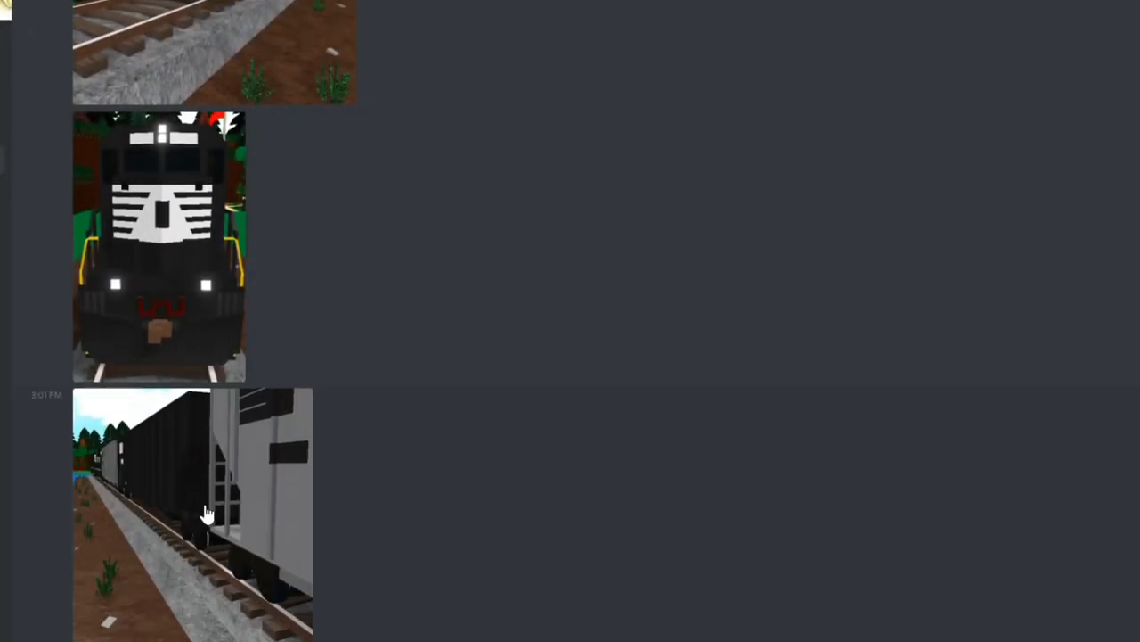
pyautogui.click(192, 515)
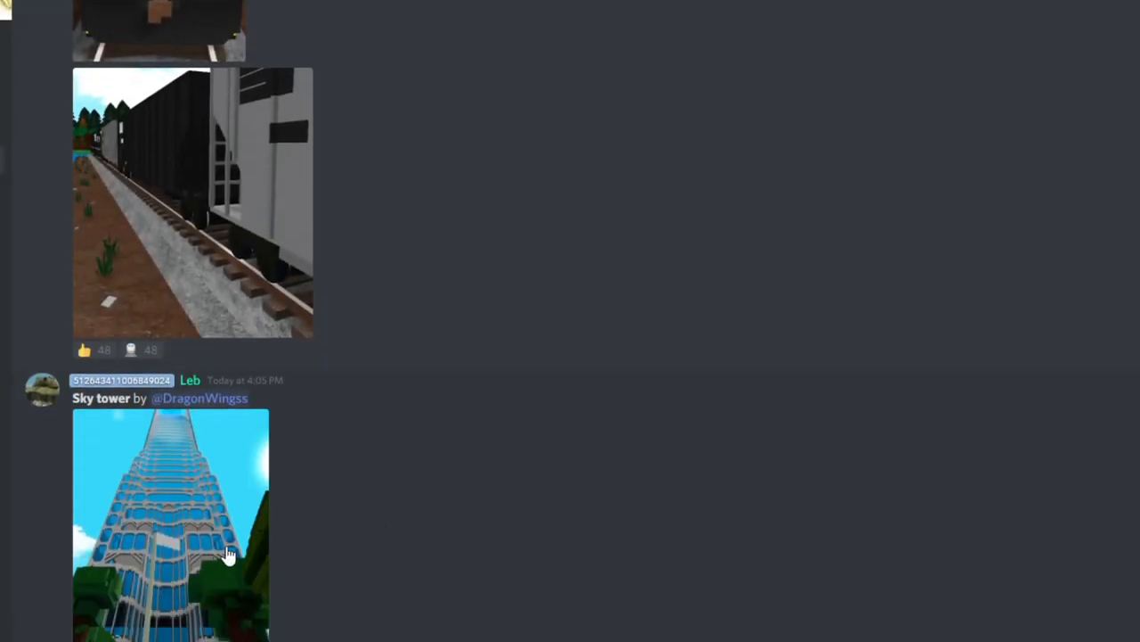
pyautogui.click(171, 526)
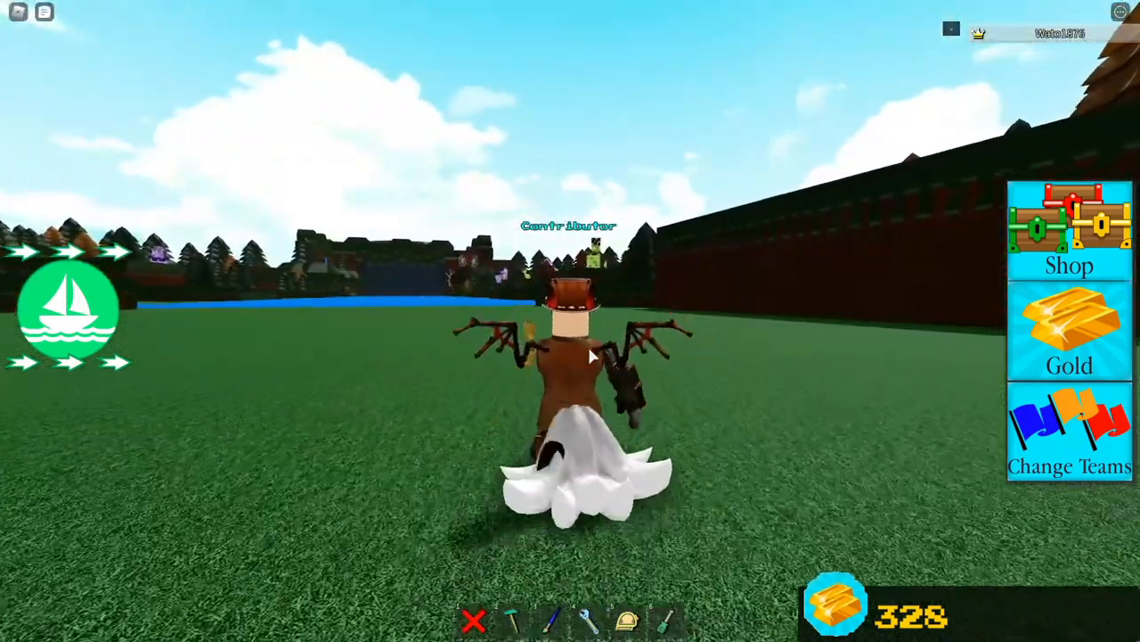
# Step: Back on the Build A Boat For Treasure plot, open the building blocks inventory
pyautogui.click(513, 620)
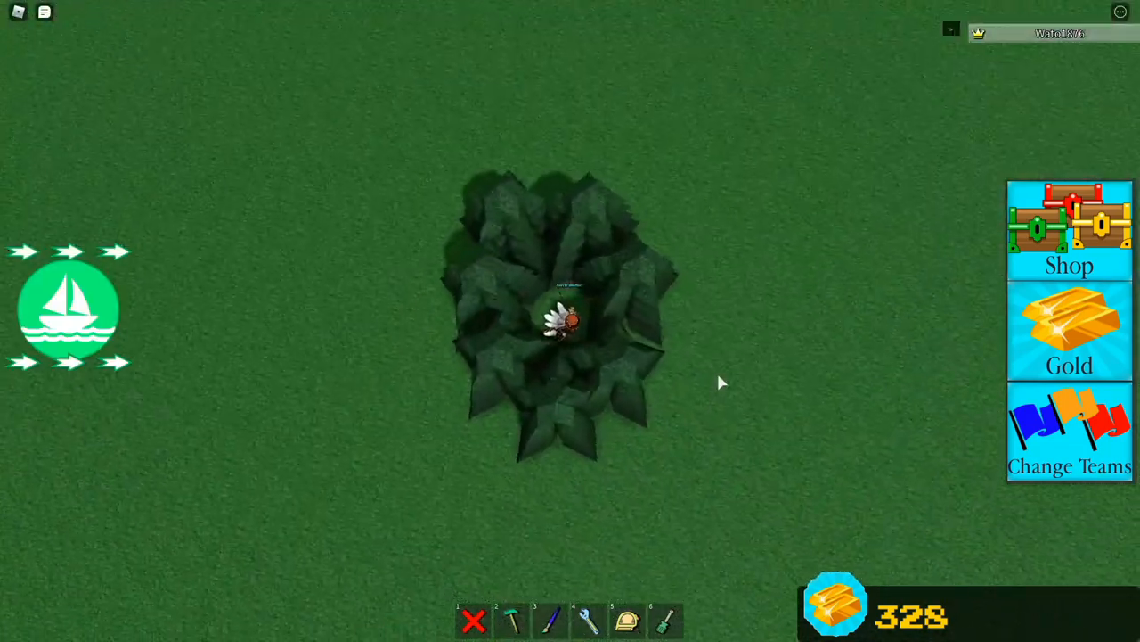
pyautogui.click(511, 620)
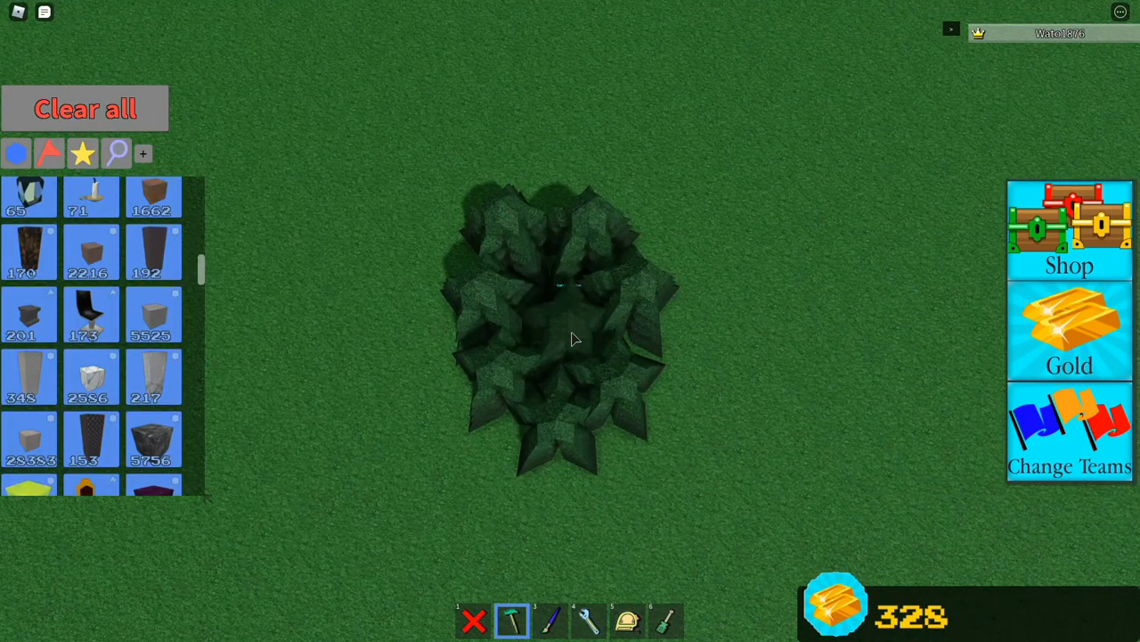